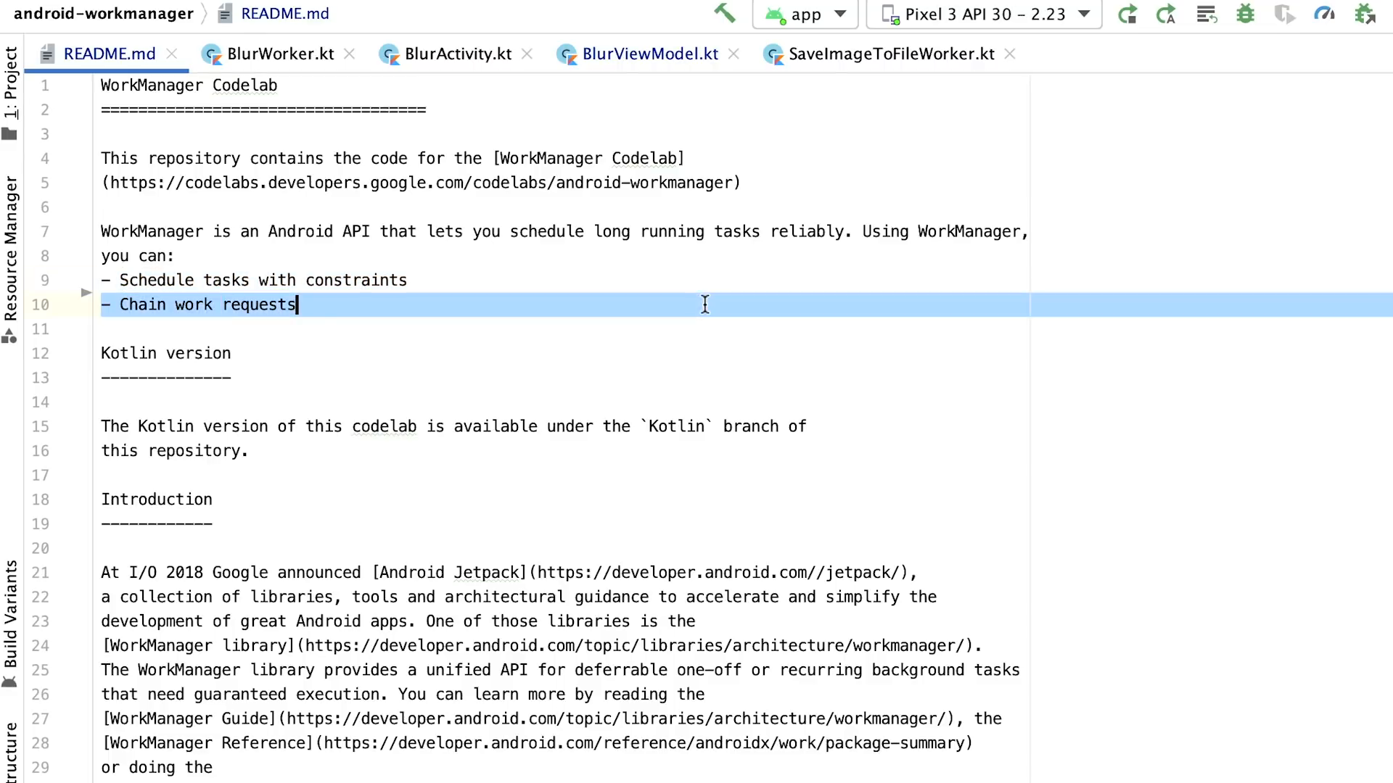
mouse_move(706, 311)
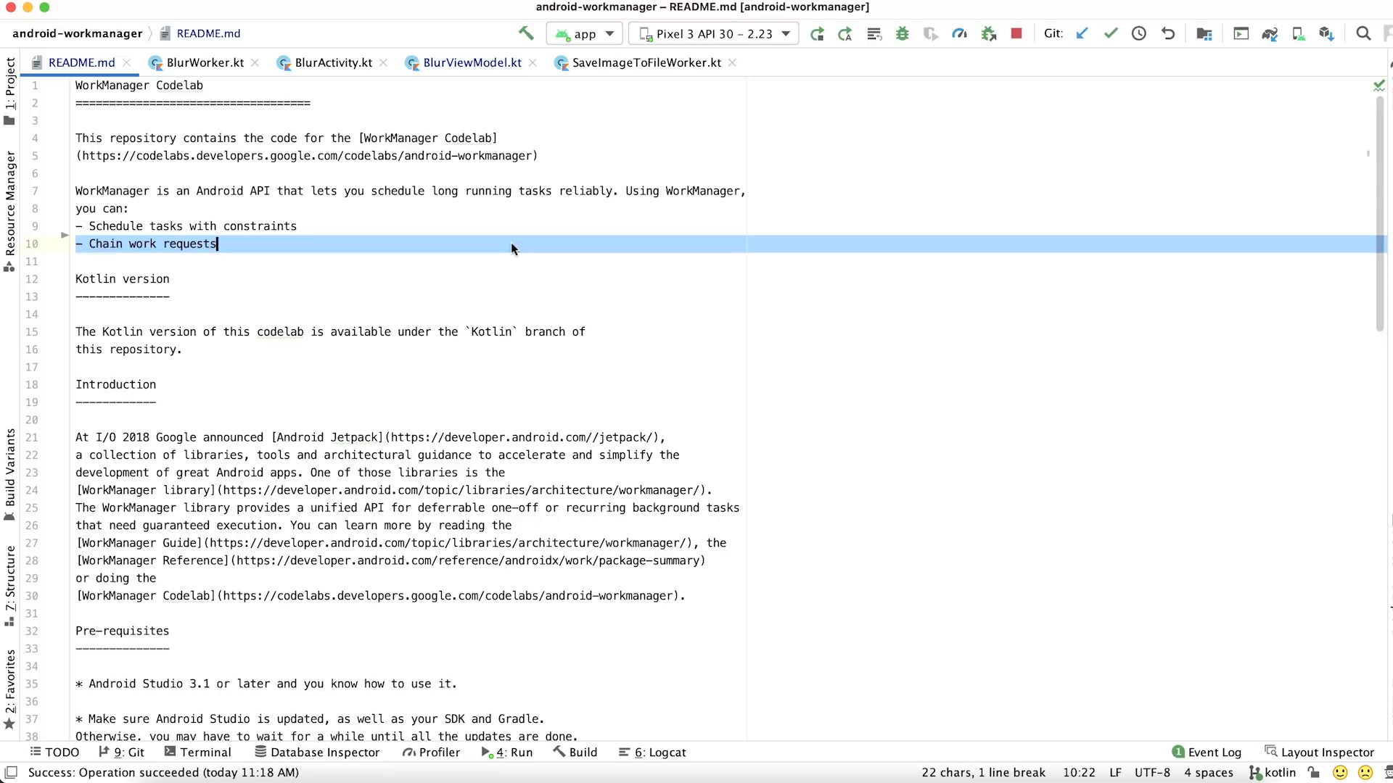
Bring up BlurWorker.kt and scroll to doWork()'s error handling and createBlurredBitmap.
left_click(201, 62)
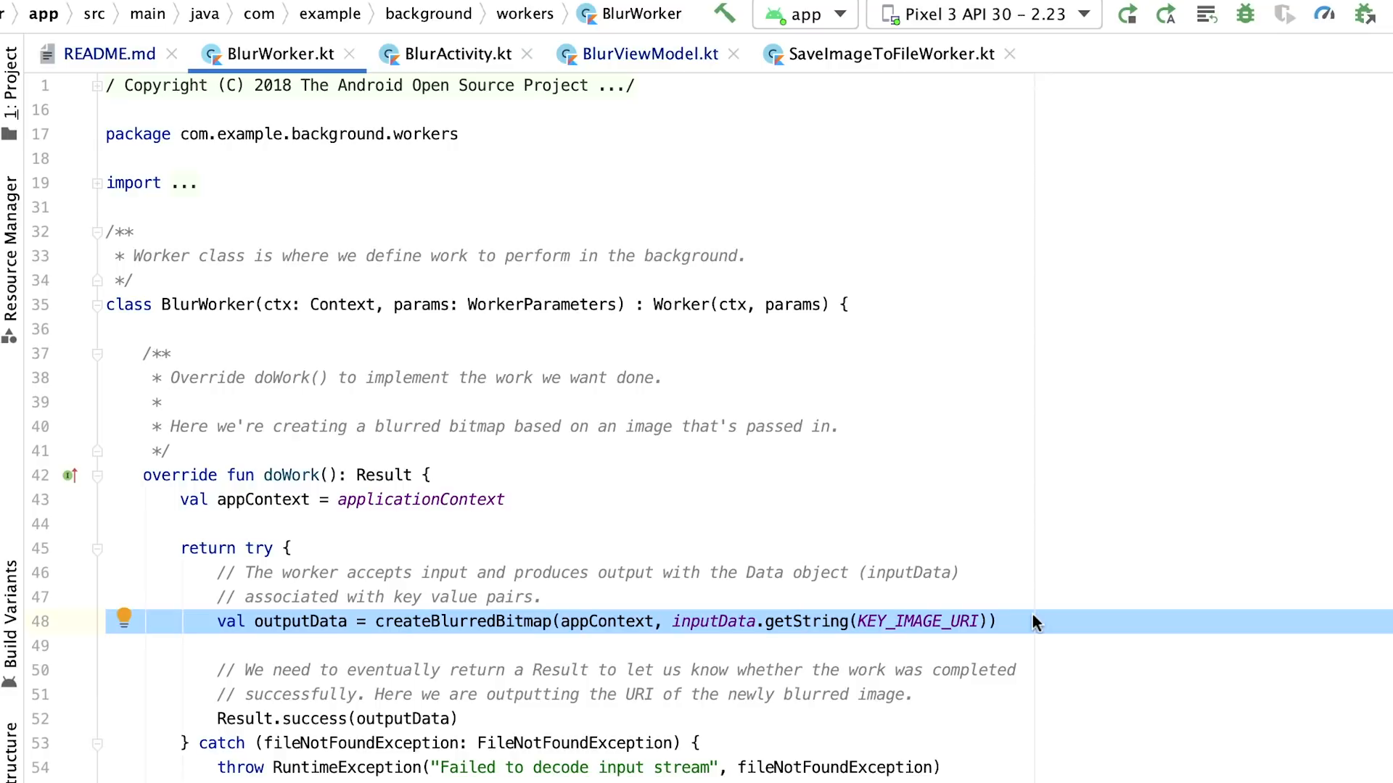
mouse_move(396, 474)
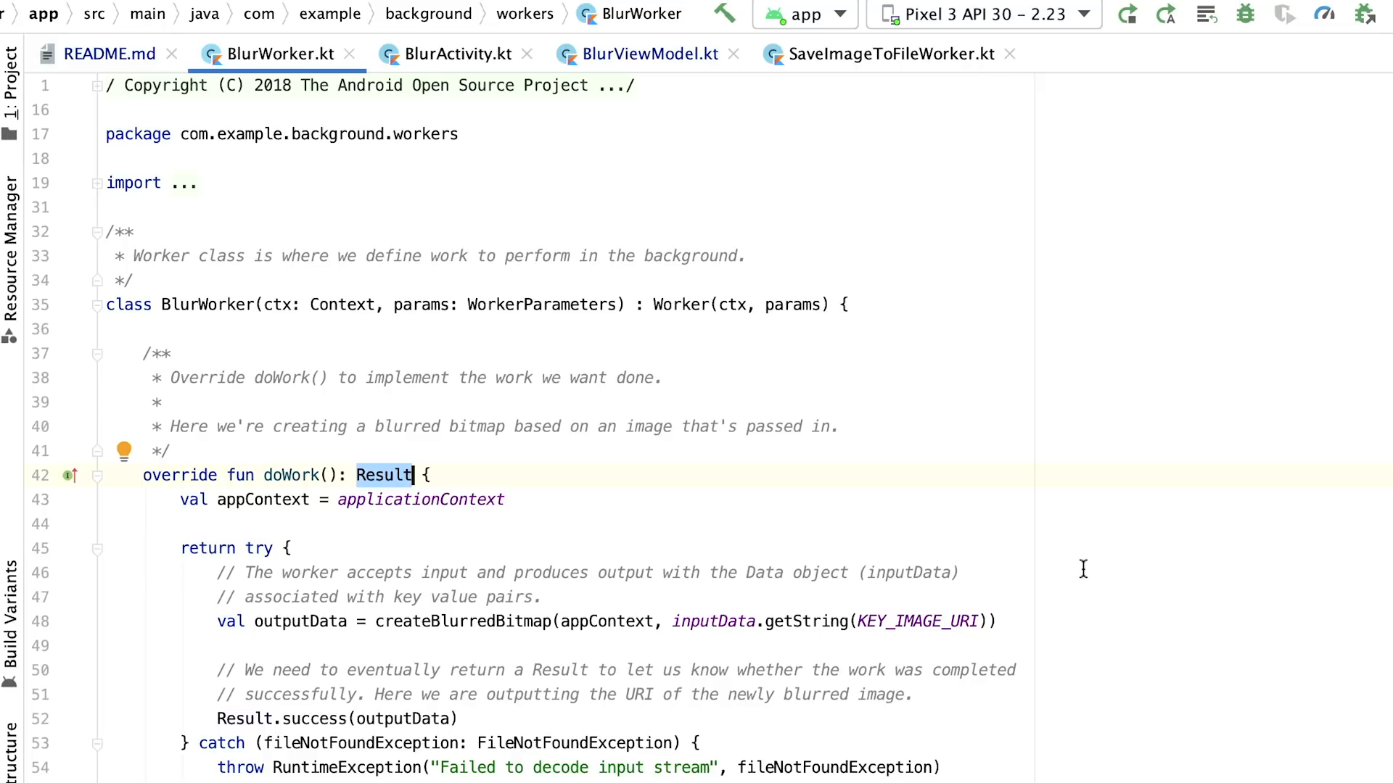
mouse_move(521, 638)
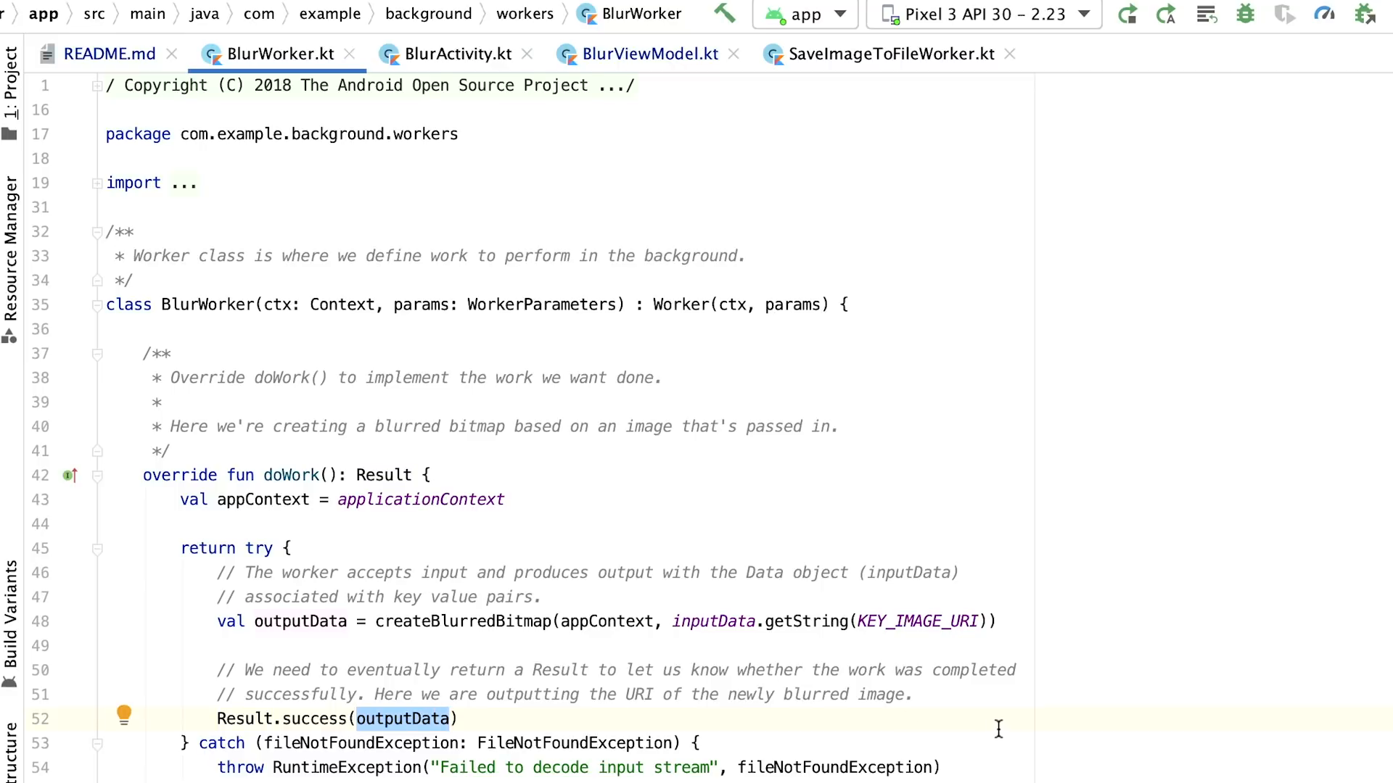
scroll("down", 3)
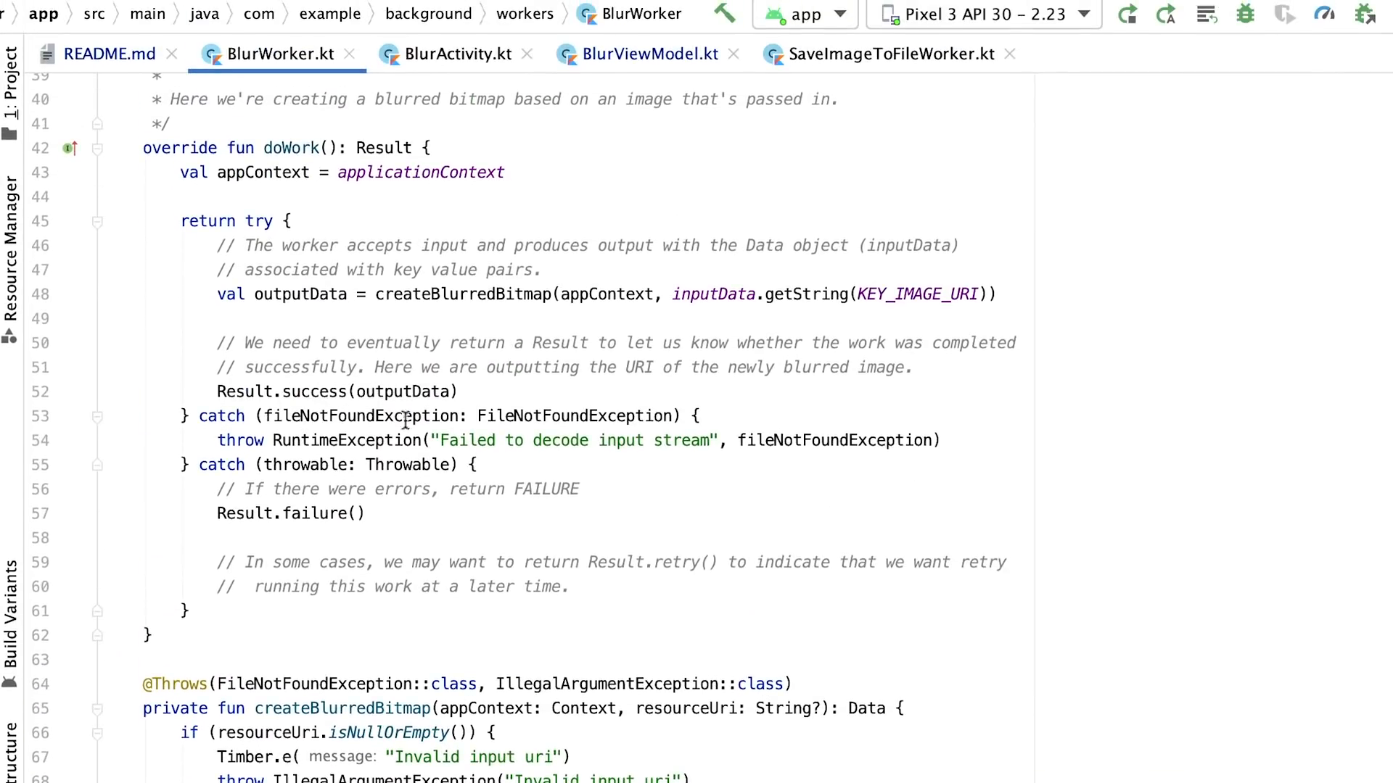
double_click(403, 392)
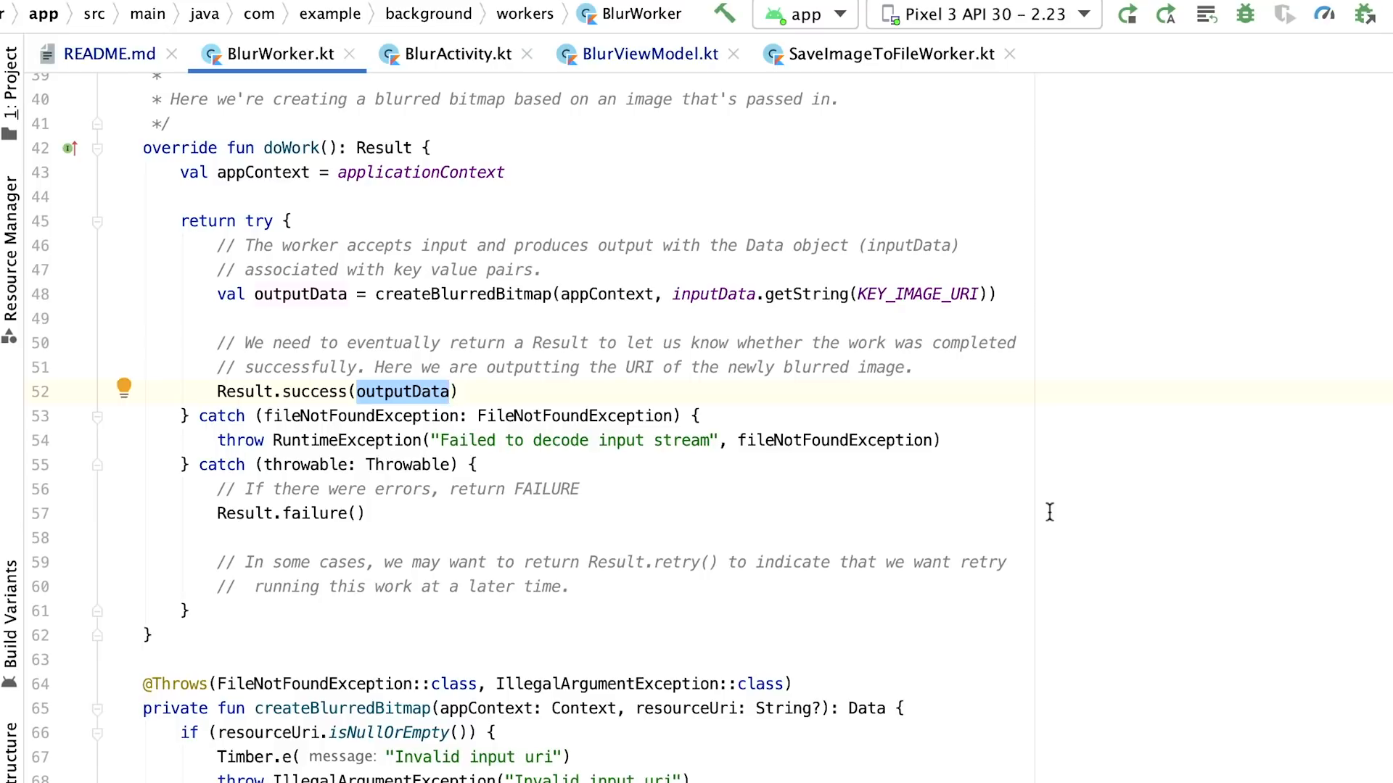
mouse_move(628, 429)
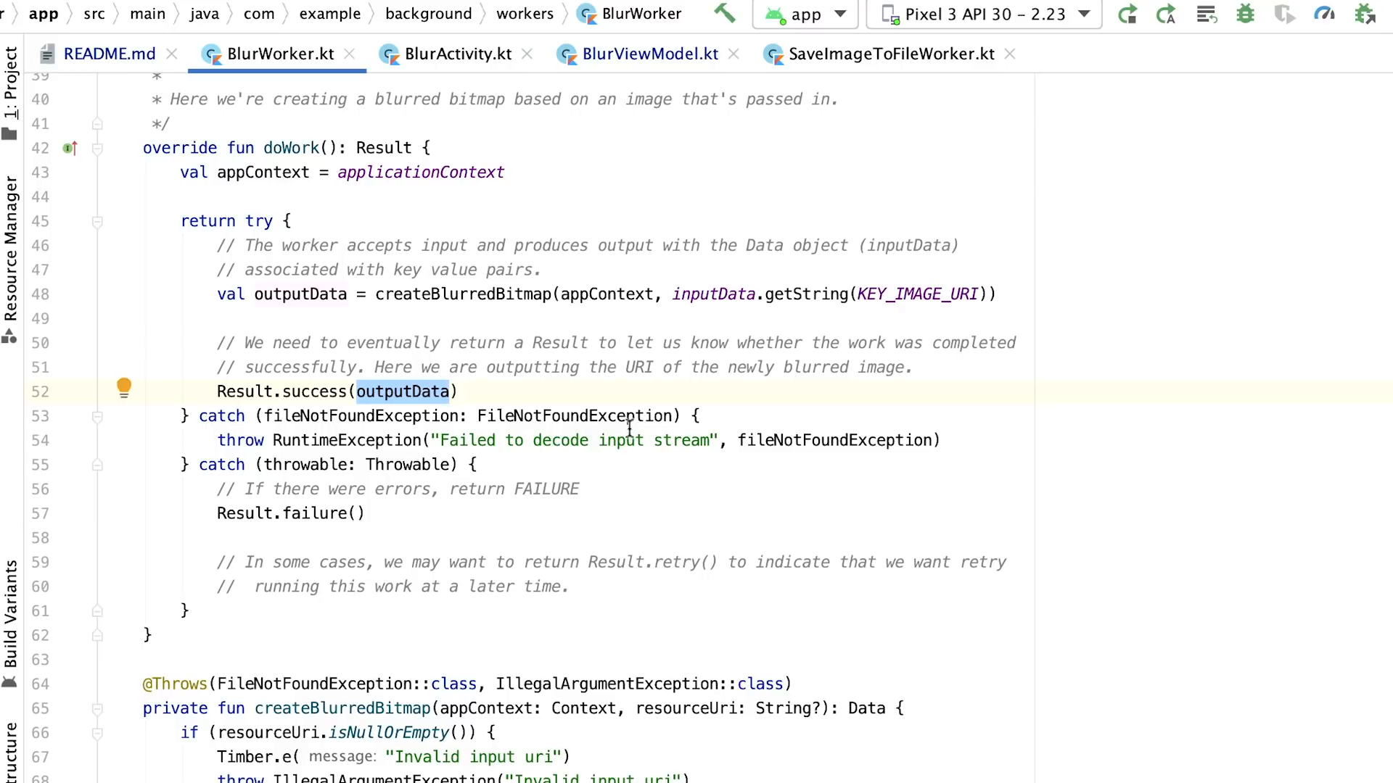
left_click(1263, 444)
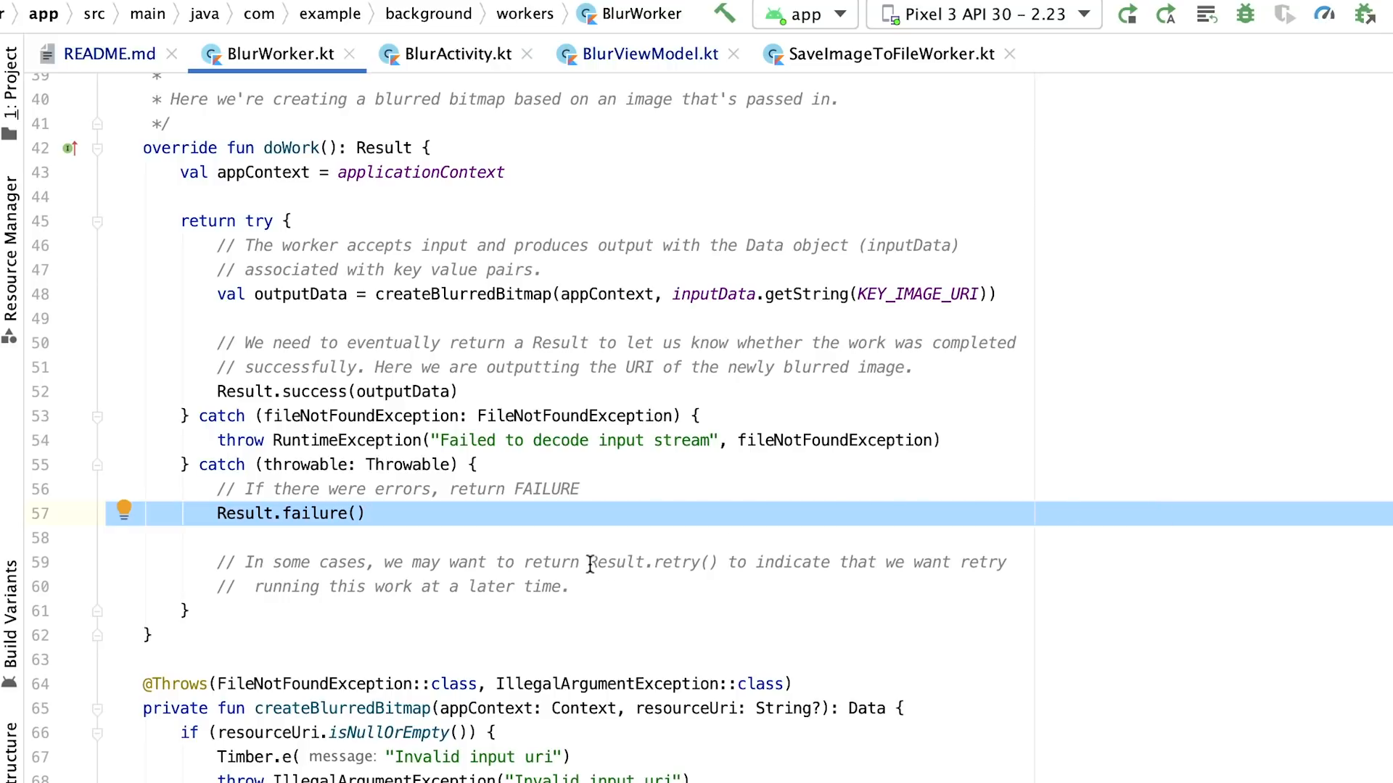
double_click(653, 561)
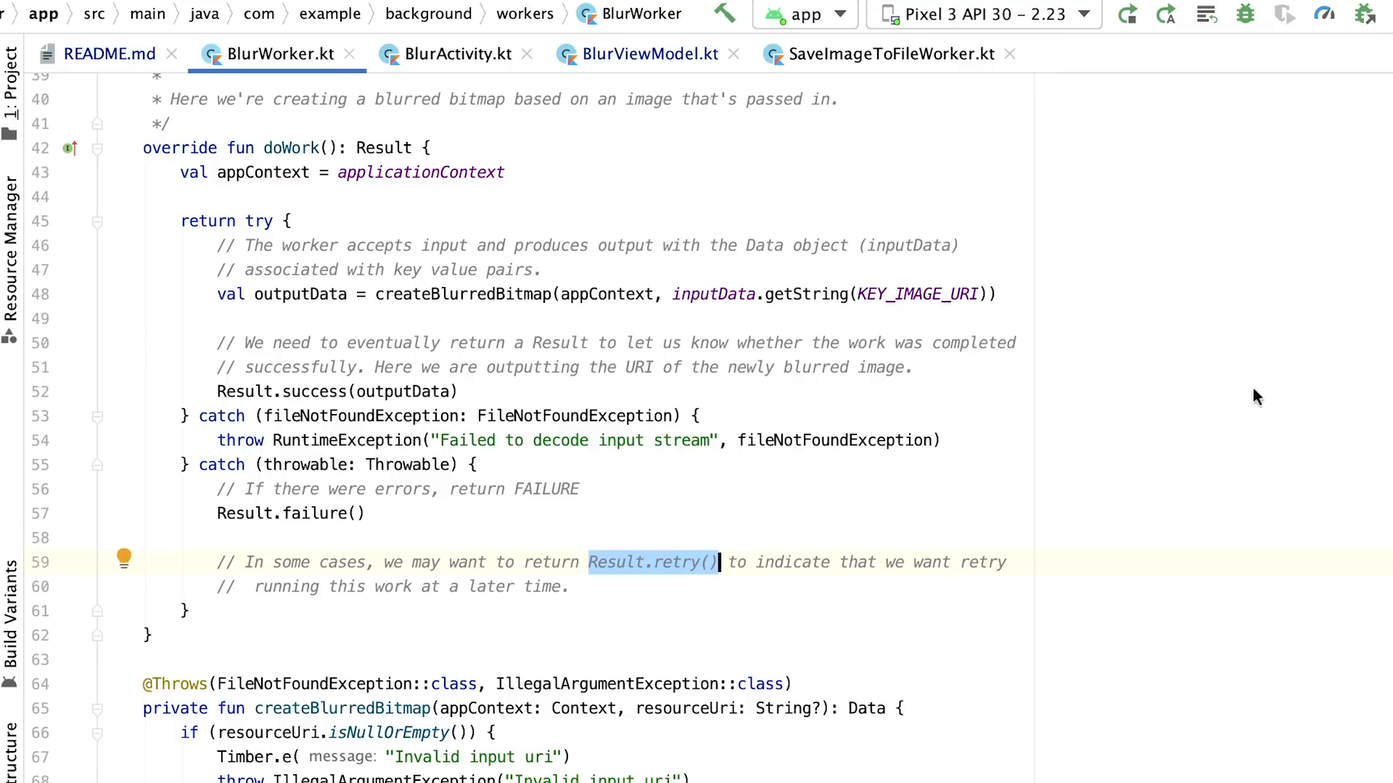
left_click(646, 54)
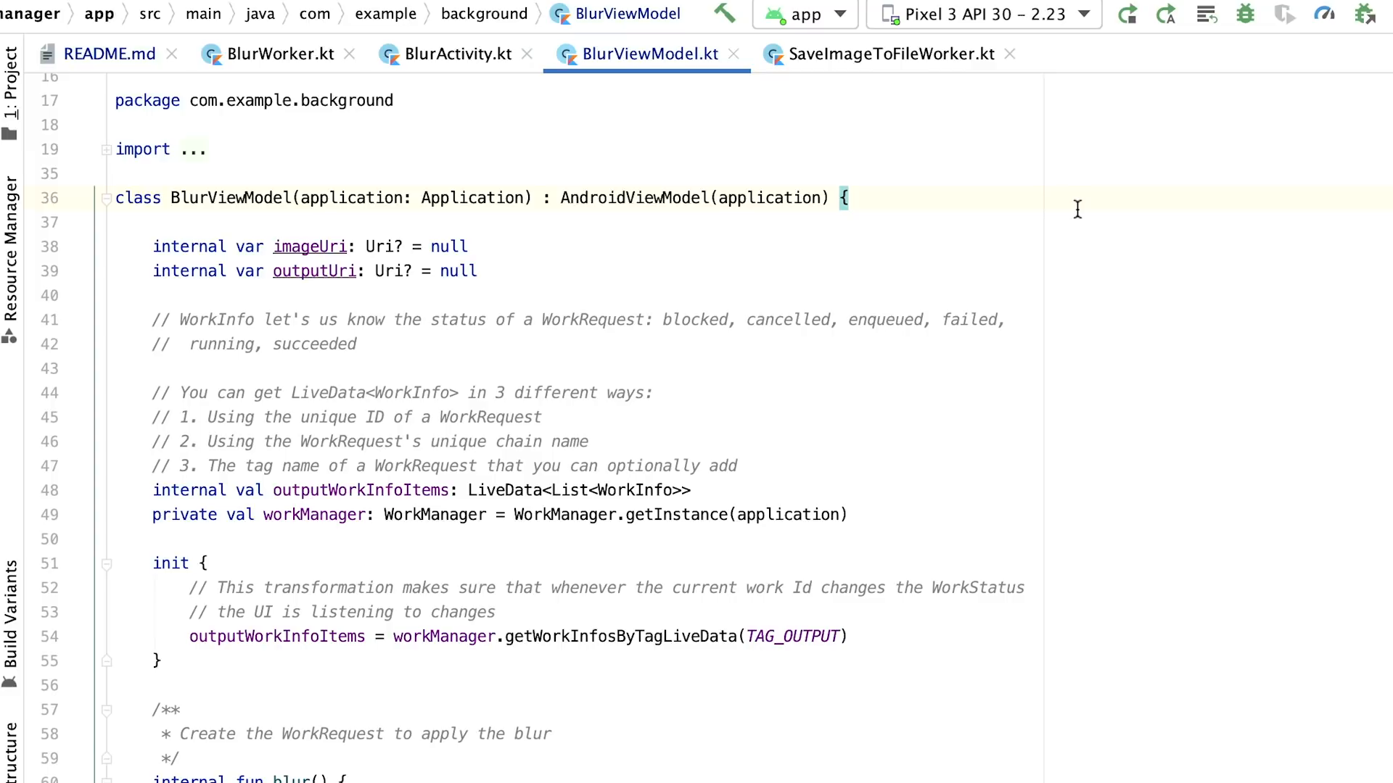
Scroll to blur() and highlight OneTimeWorkRequestBuilder and PeriodicWorkRequest.
scroll("down", 3)
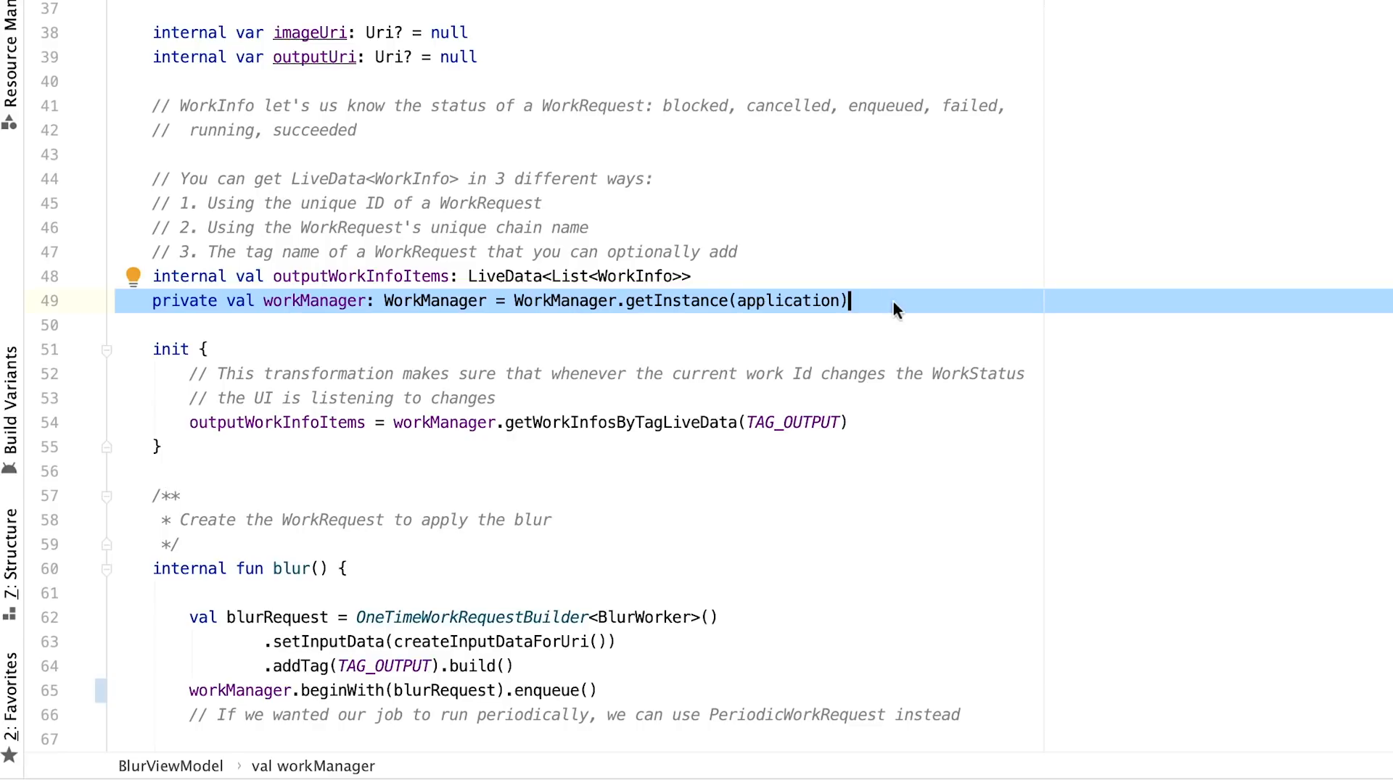
double_click(469, 618)
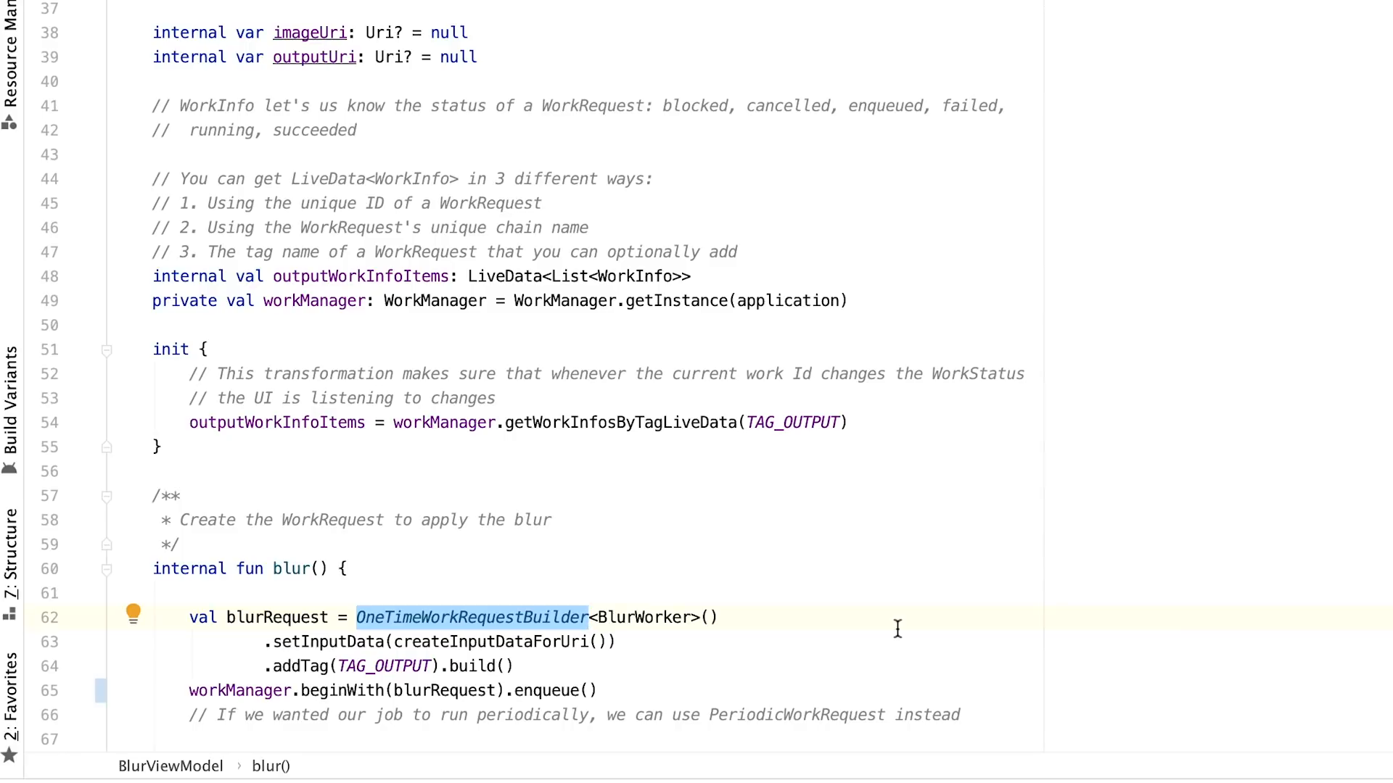
double_click(795, 715)
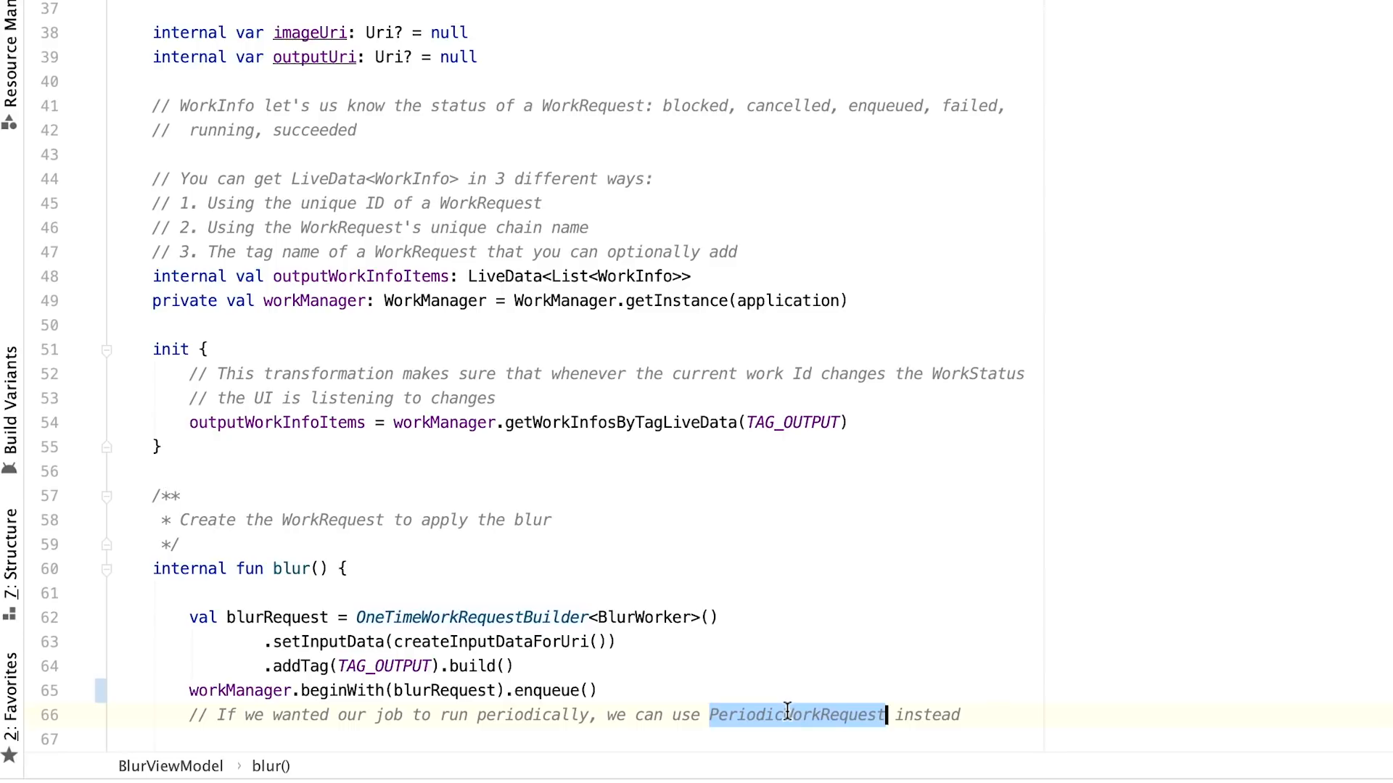
mouse_move(1082, 664)
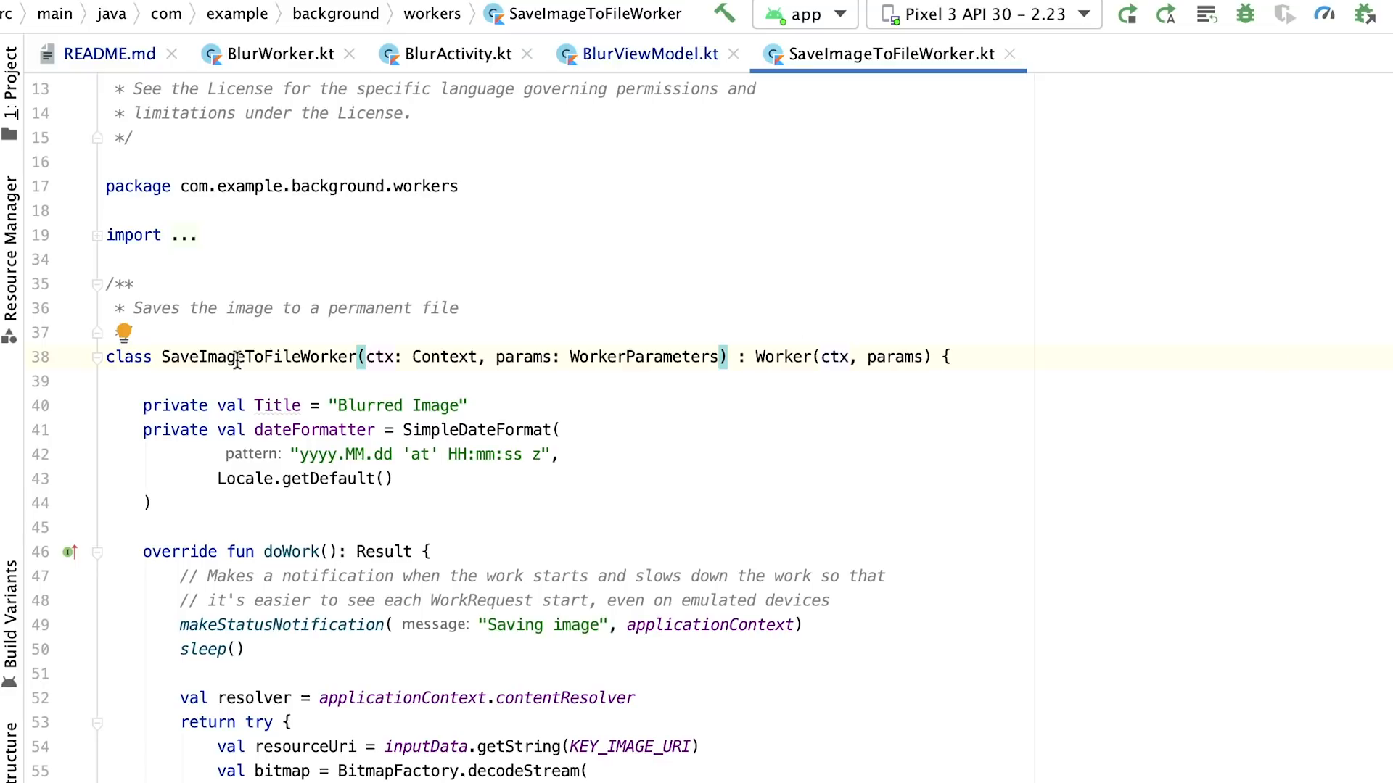
Highlight inputData in SaveImageToFileWorker's doWork(), then return to BlurViewModel.kt.
double_click(257, 357)
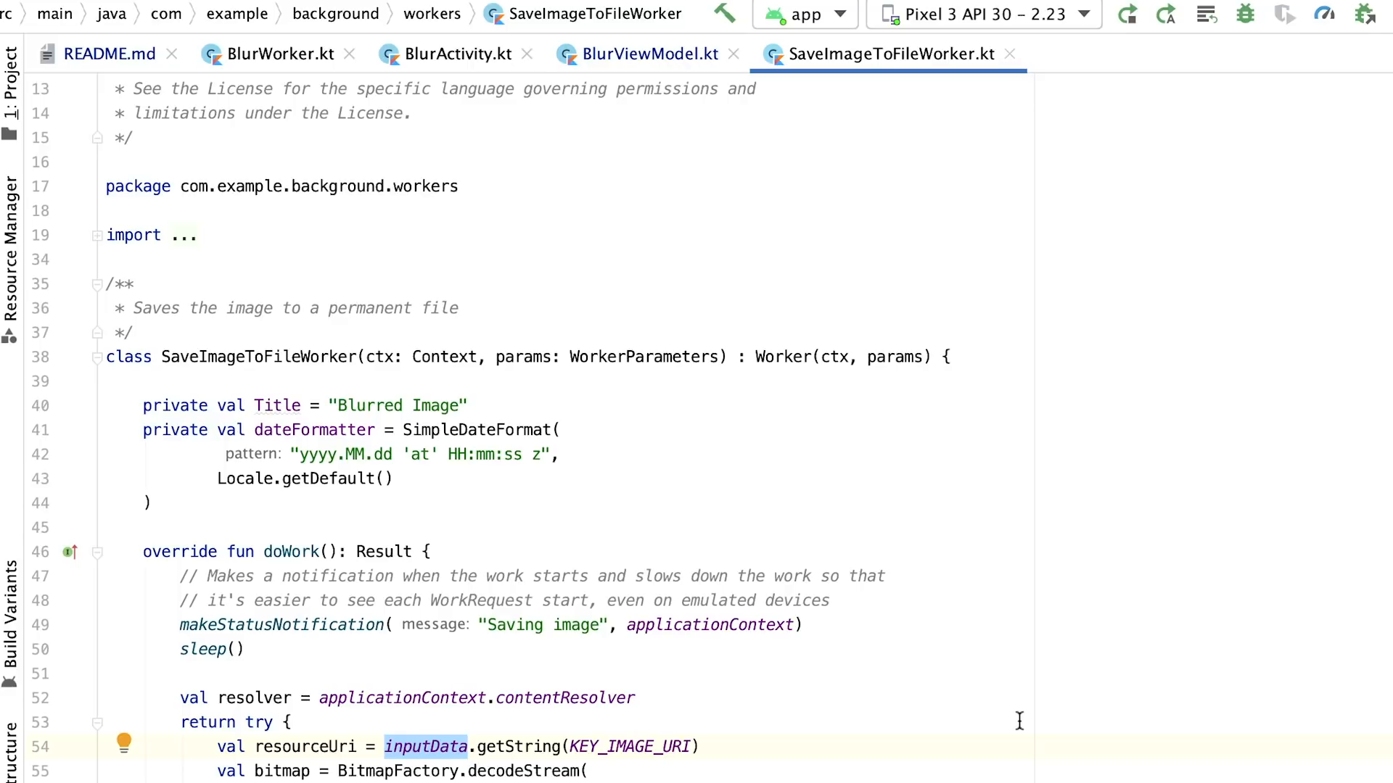
mouse_move(665, 139)
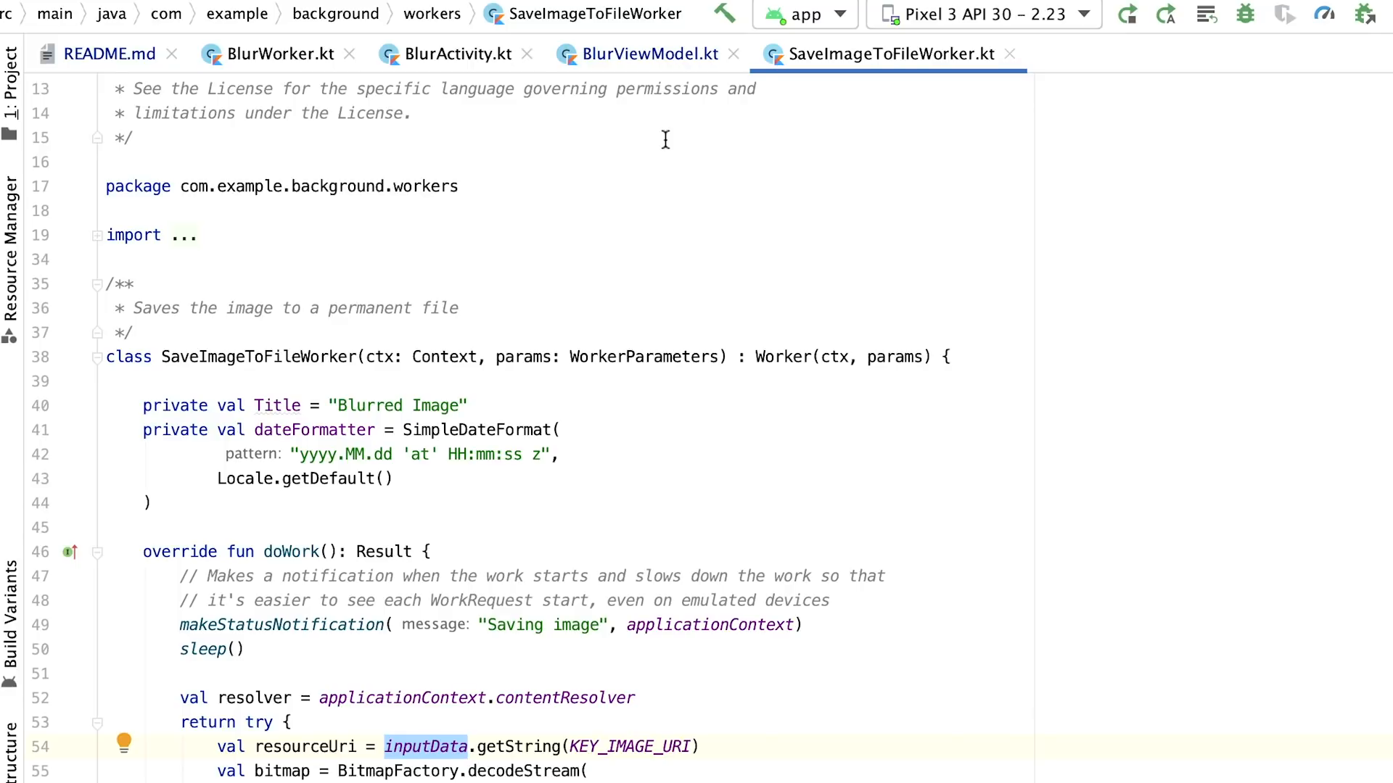
left_click(649, 54)
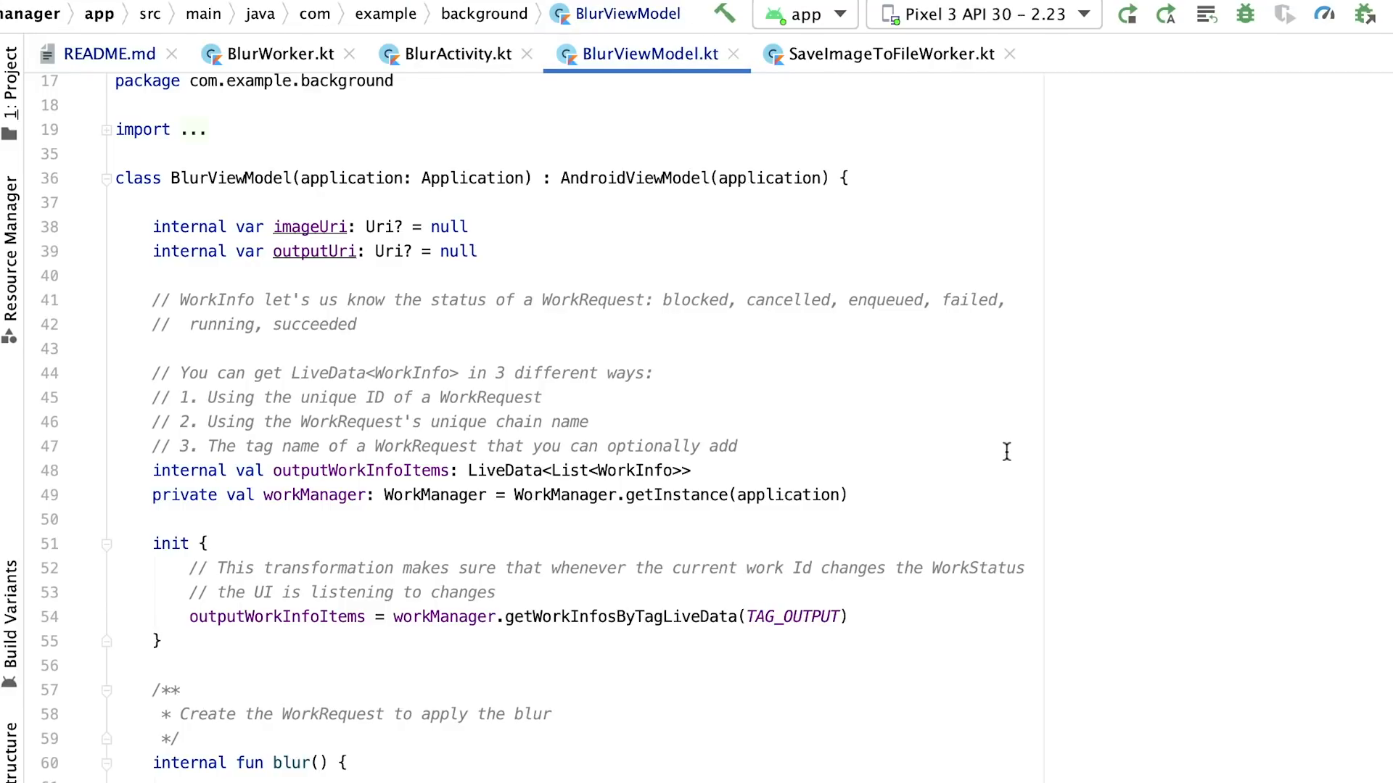
scroll("down", 3)
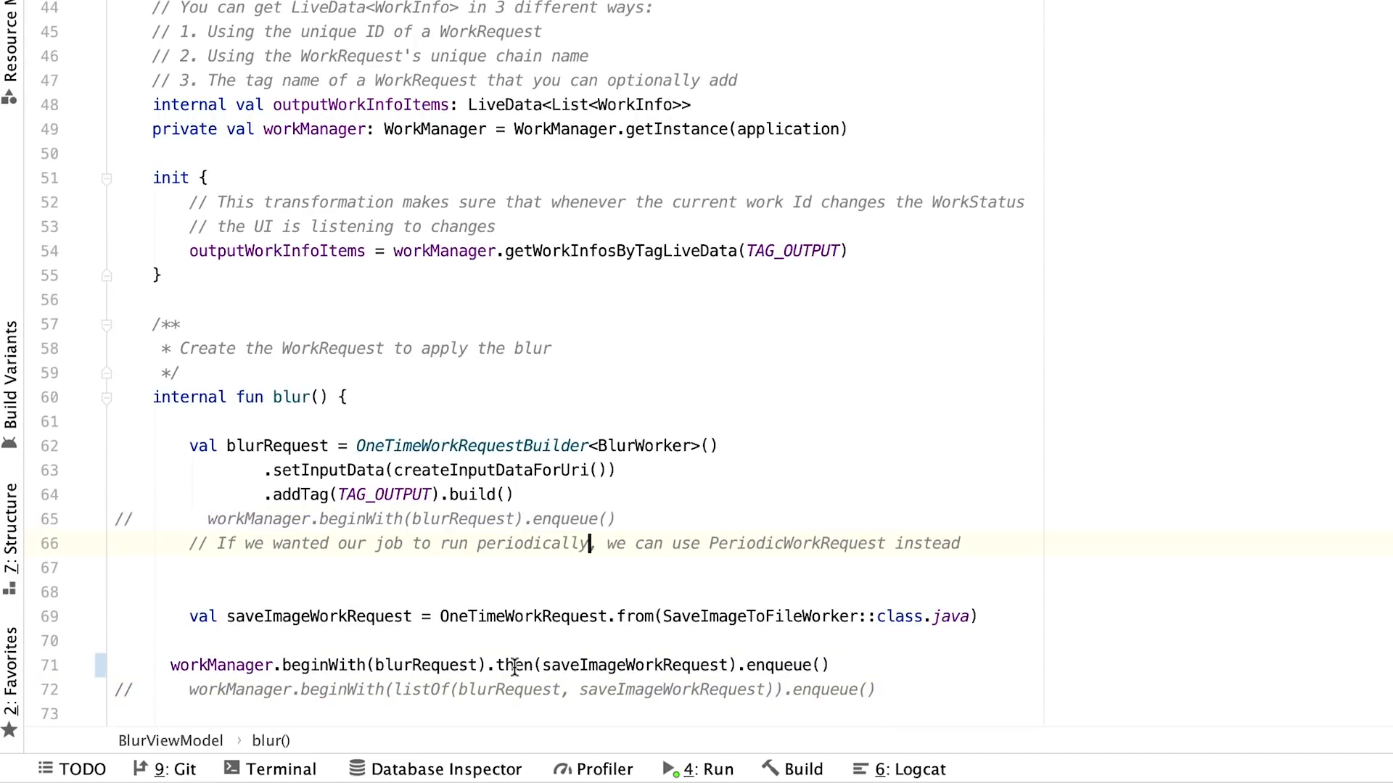
double_click(513, 666)
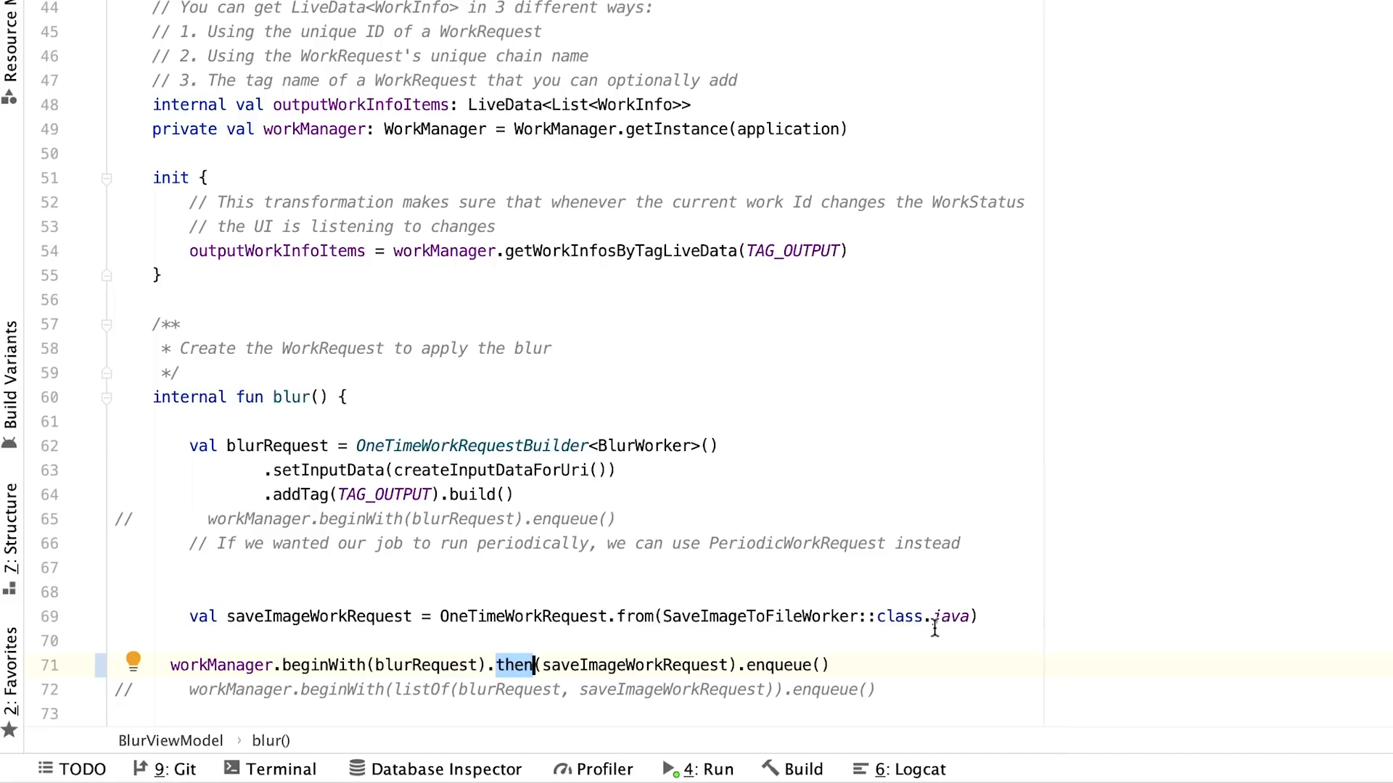
mouse_move(893, 560)
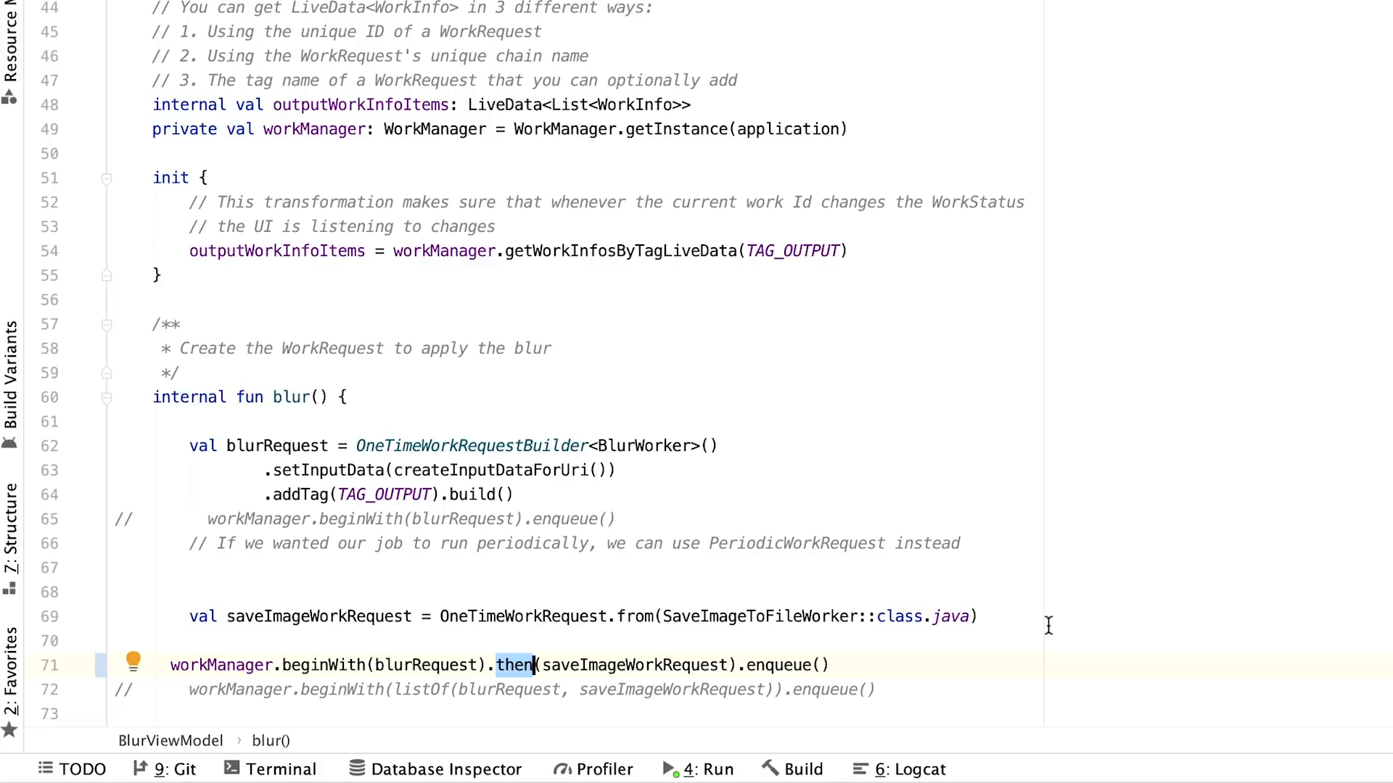
double_click(425, 664)
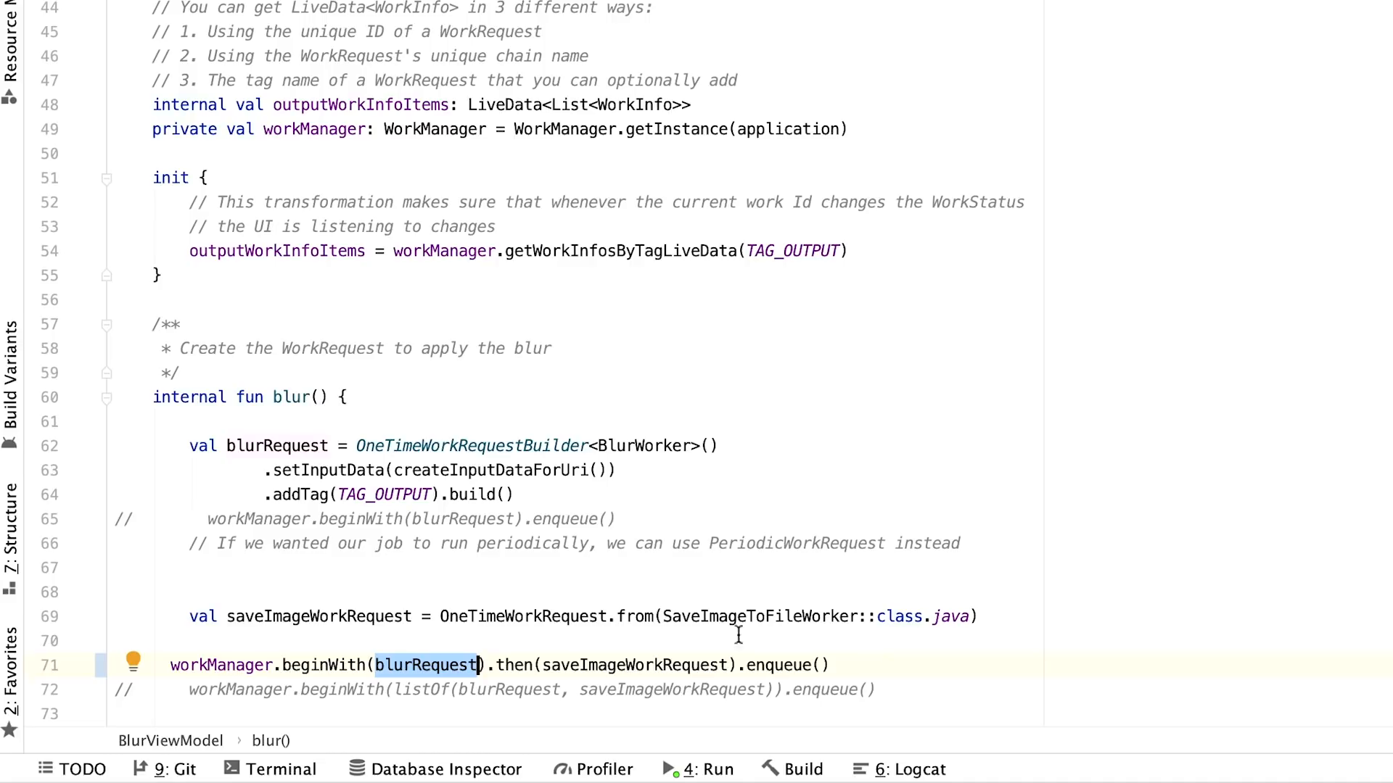
double_click(636, 664)
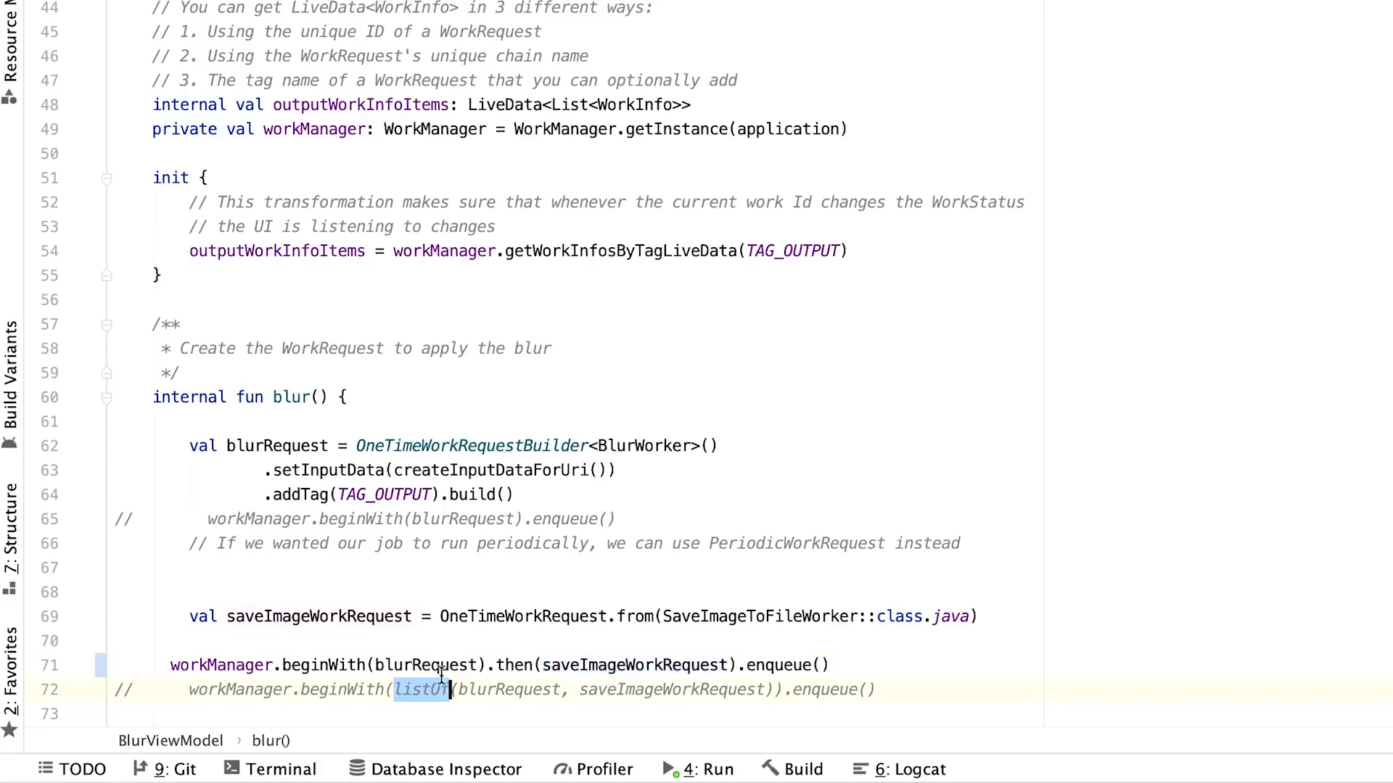
mouse_move(961, 650)
type("workManager.beginUniqueWork(IMAGE_MANIPULATION_WORK_NAME,")
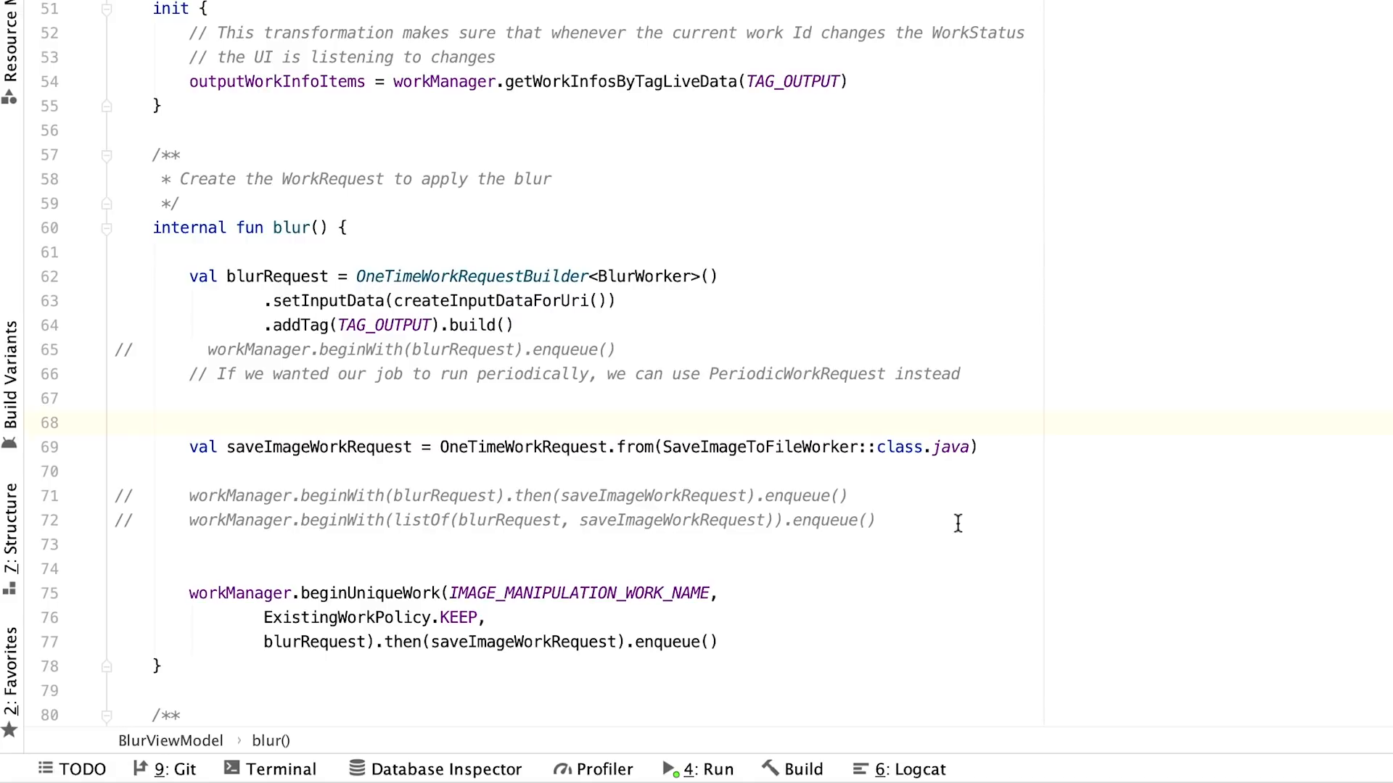
Highlight ExistingWorkPolicy.KEEP in the beginUniqueWork call to look it up.
double_click(578, 593)
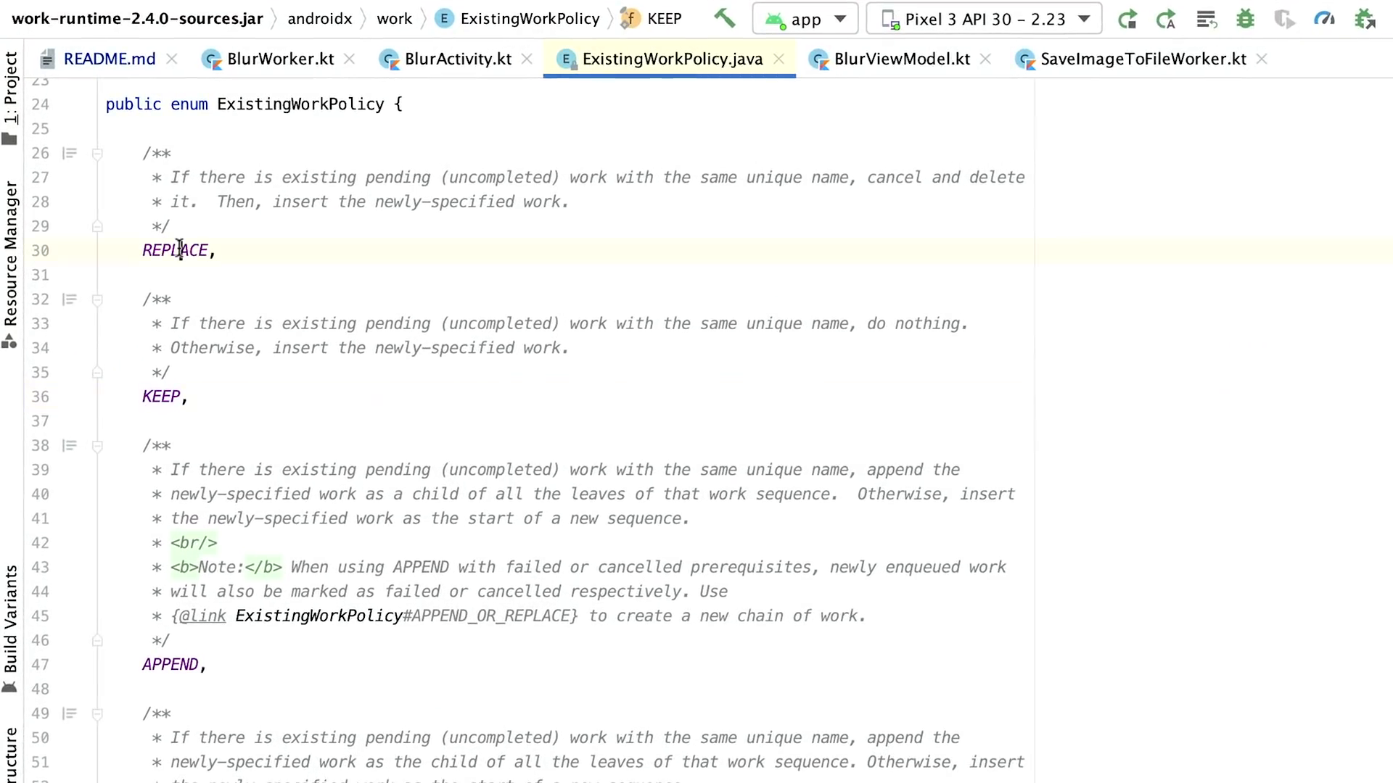
Highlight the REPLACE and KEEP Javadoc in ExistingWorkPolicy, then return to BlurViewModel.kt.
double_click(175, 250)
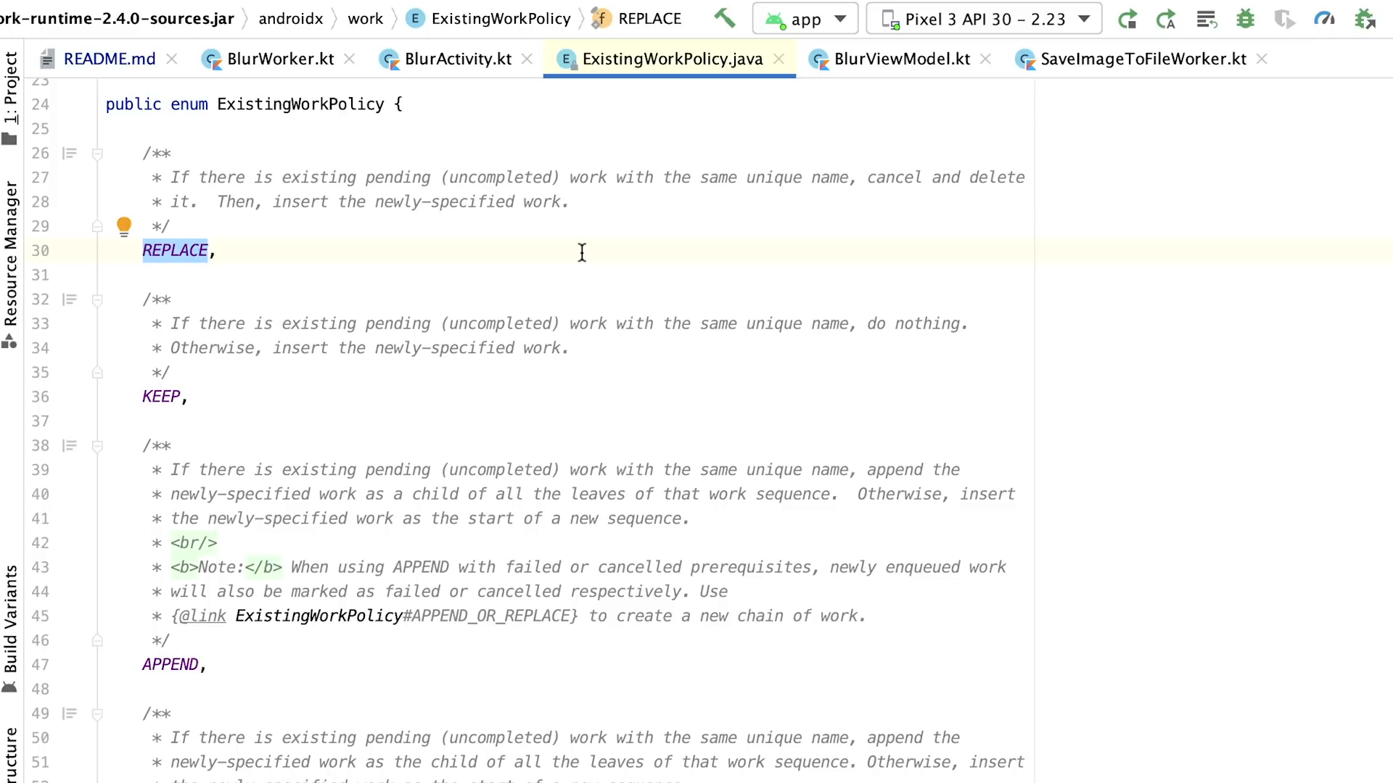
left_click(207, 250)
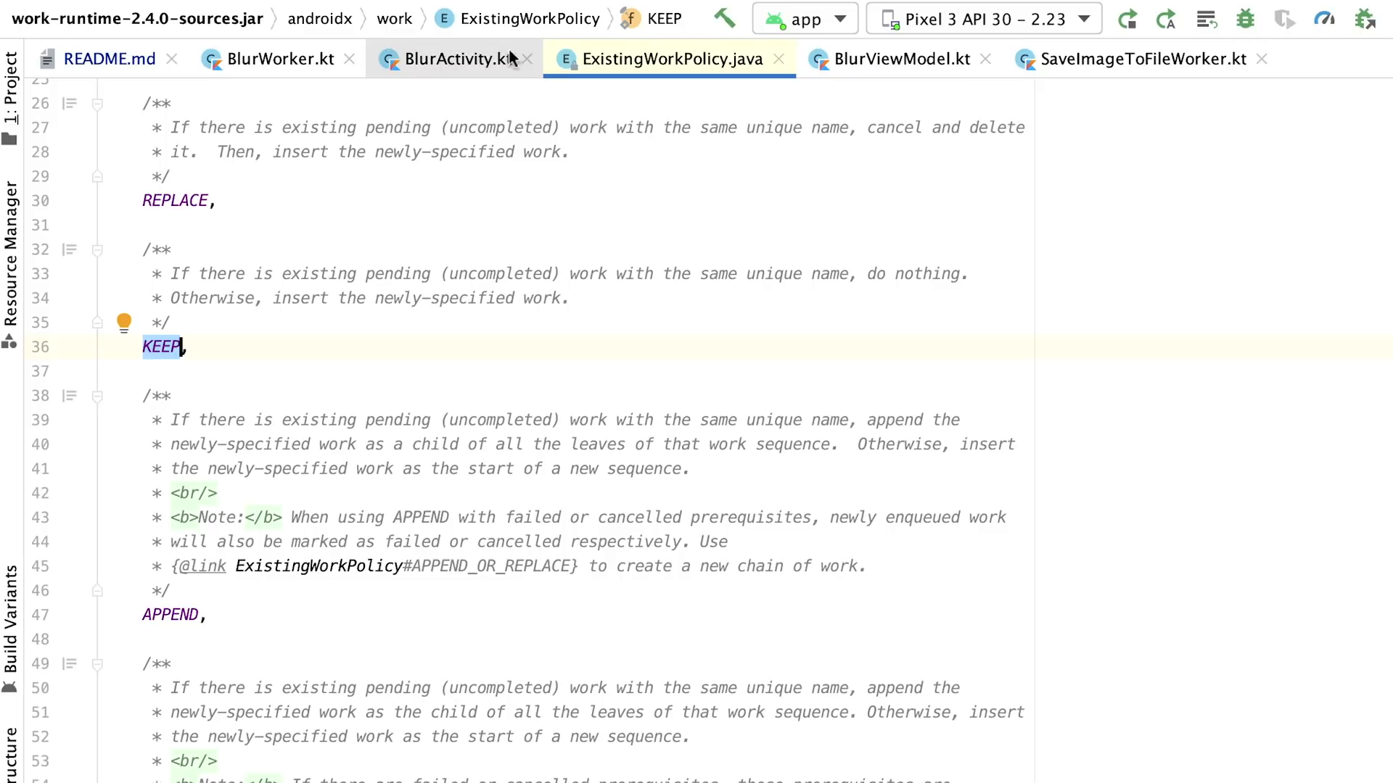
left_click(893, 59)
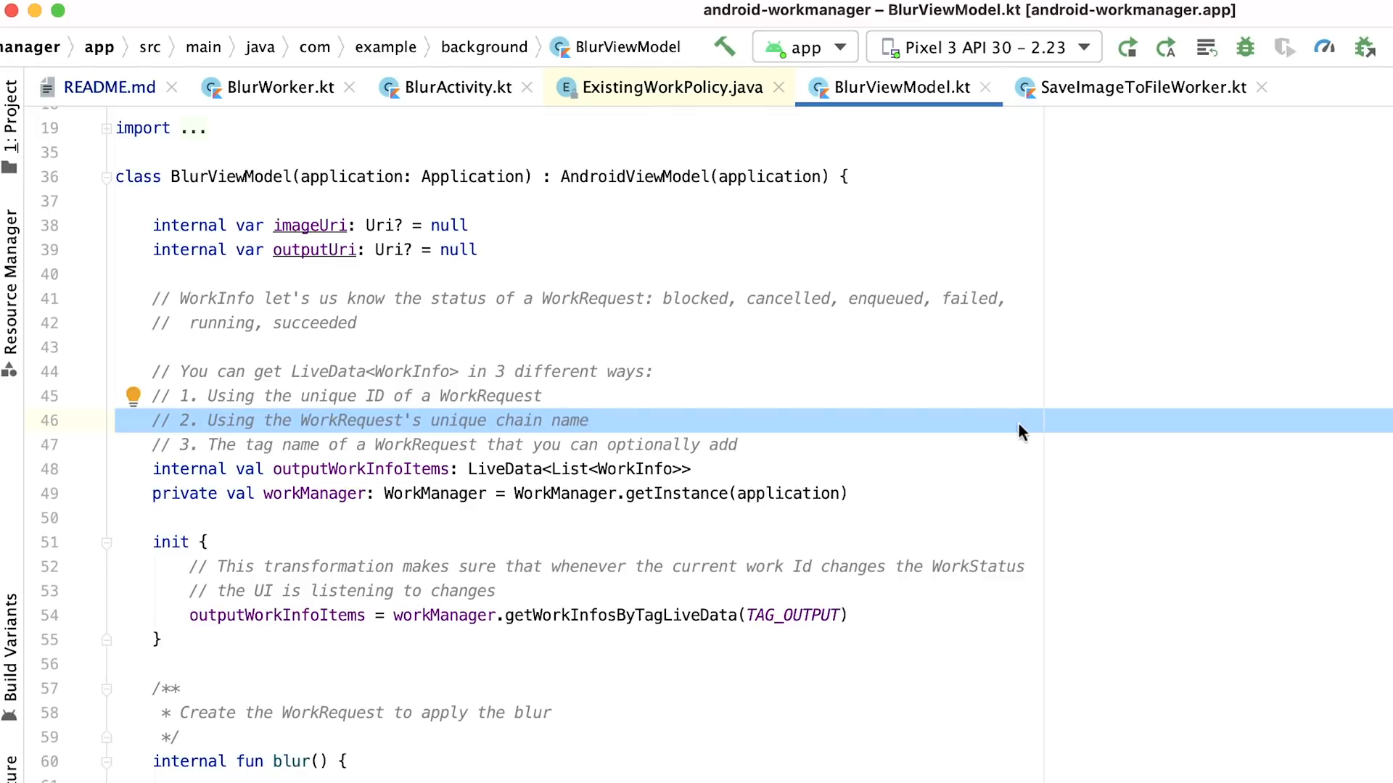
mouse_move(966, 447)
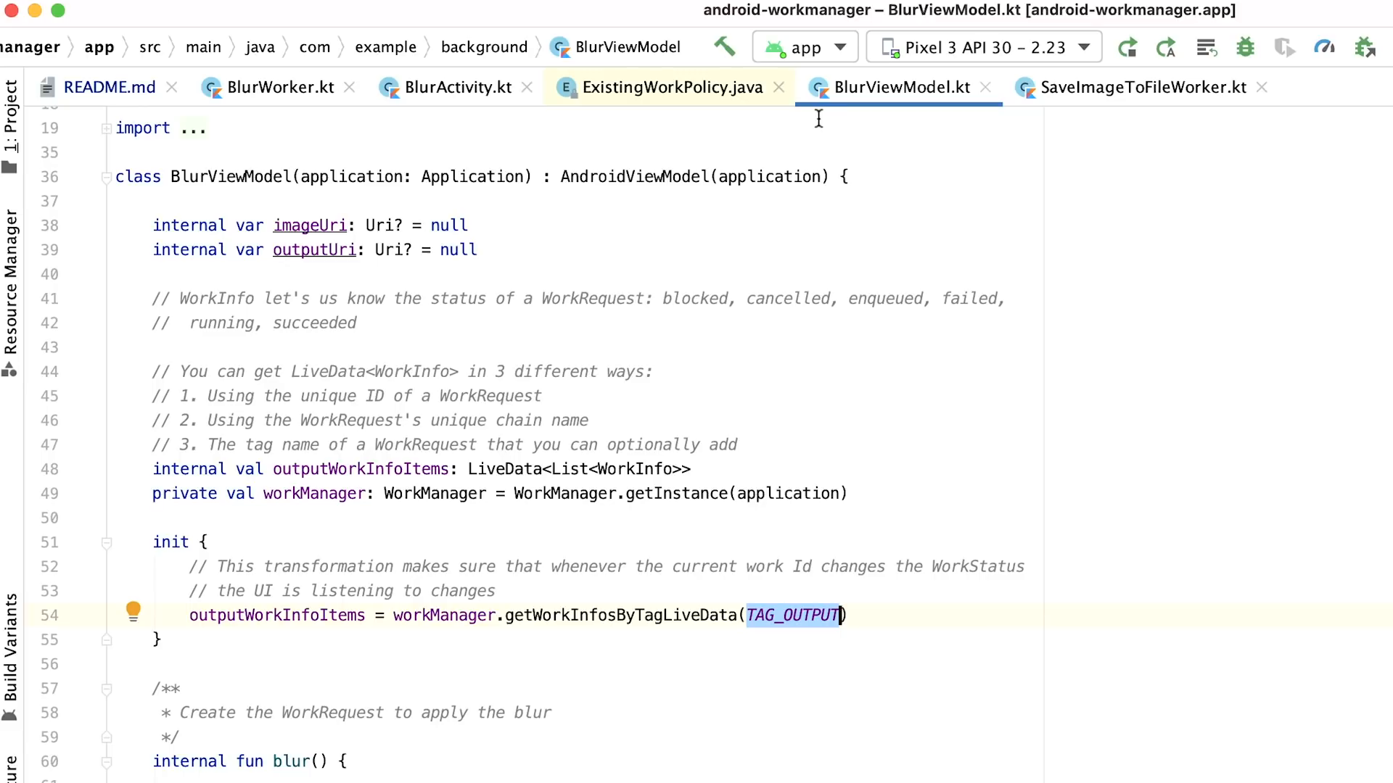
Switch to BlurActivity.kt to view the workInfosObserver handling tagged output work.
left_click(455, 87)
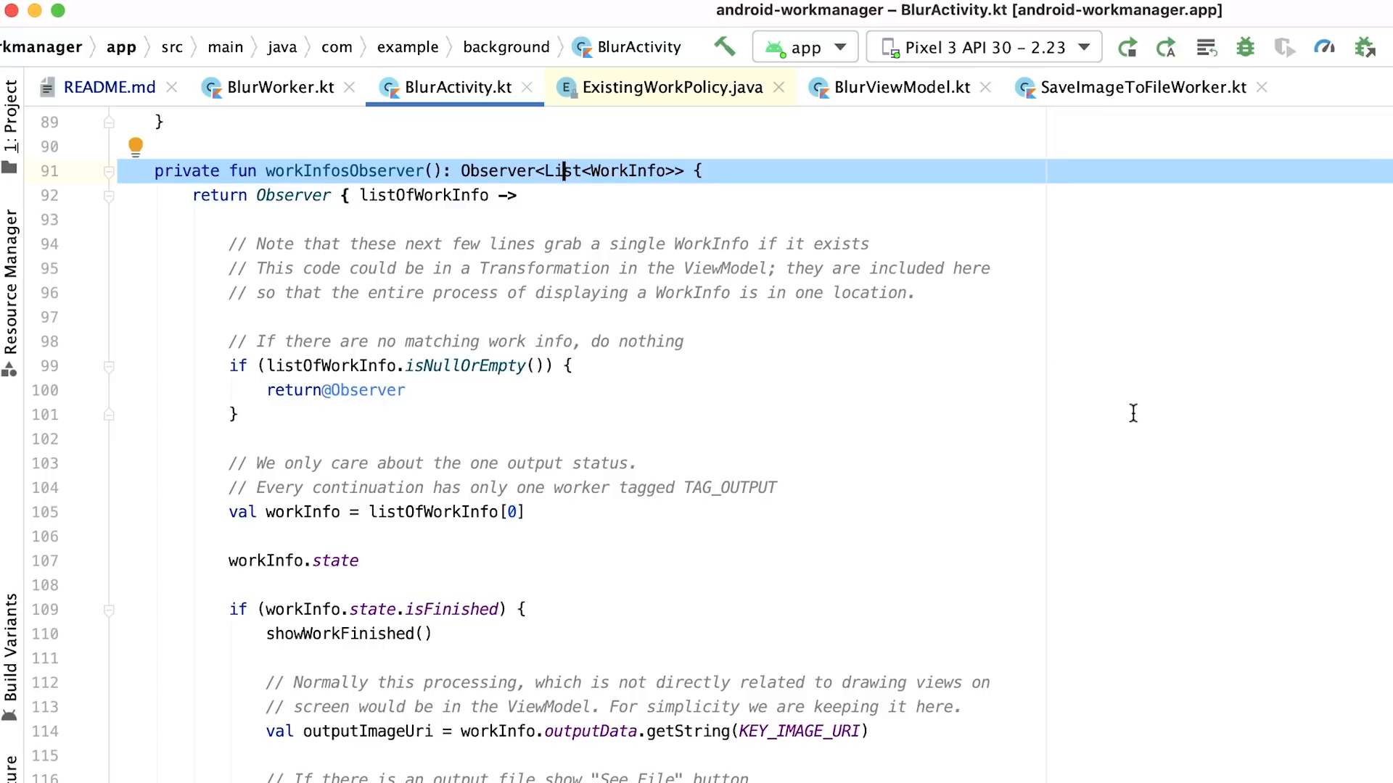
mouse_move(742, 446)
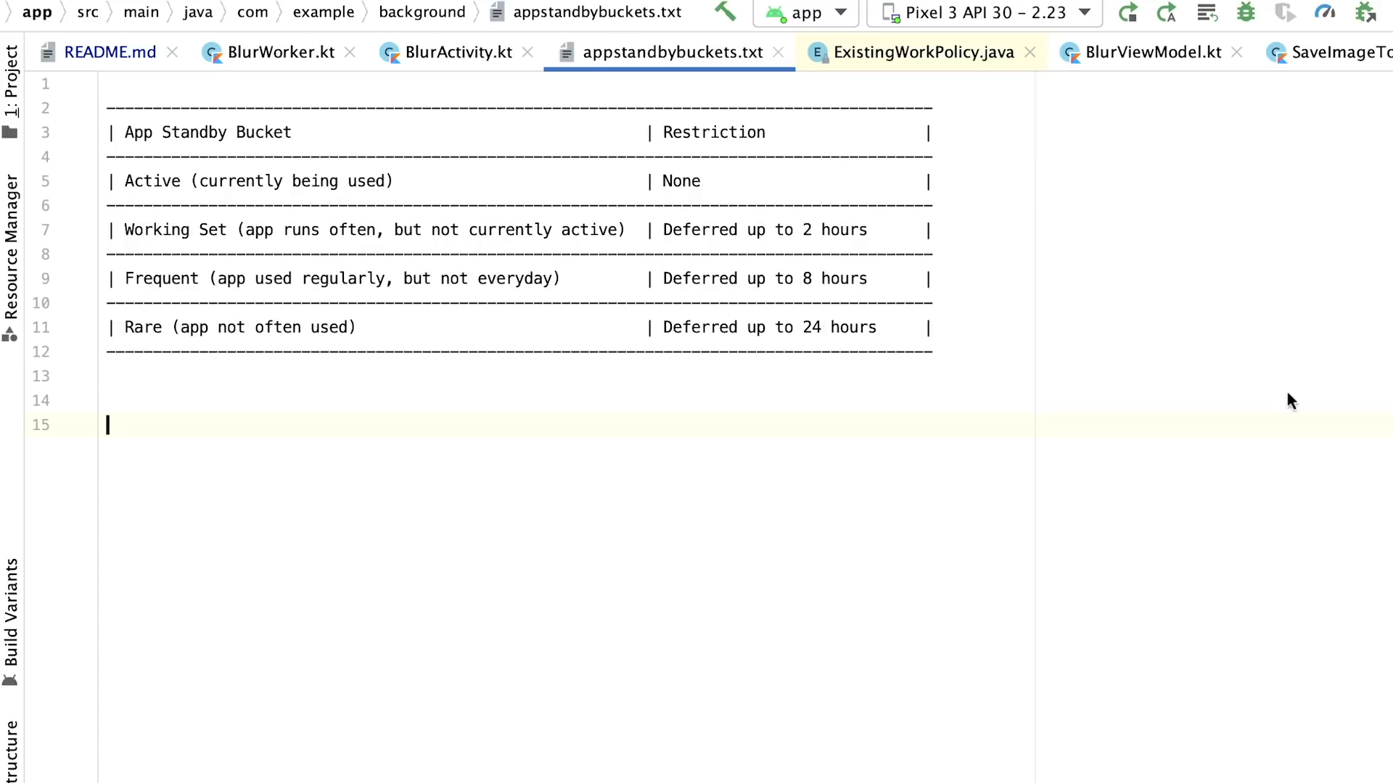
mouse_move(1195, 363)
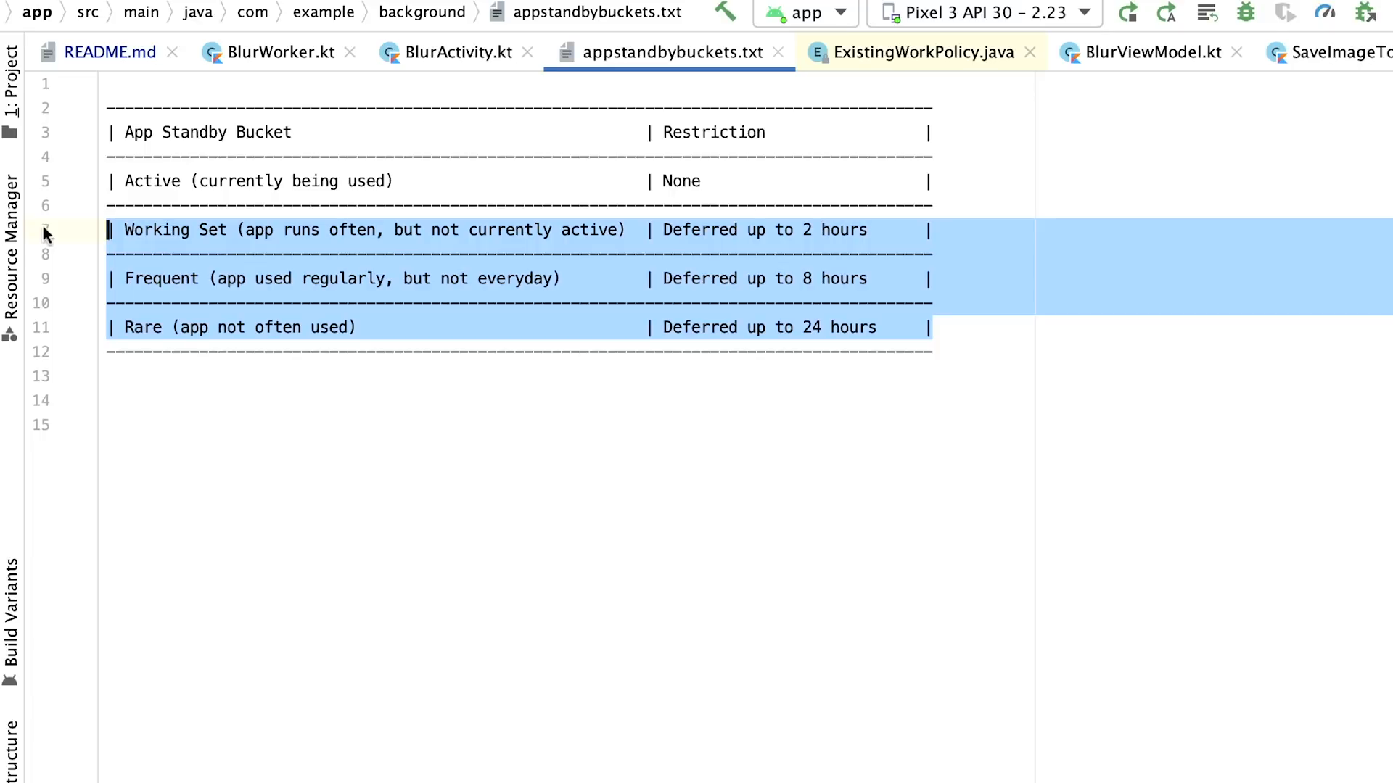
mouse_move(235, 389)
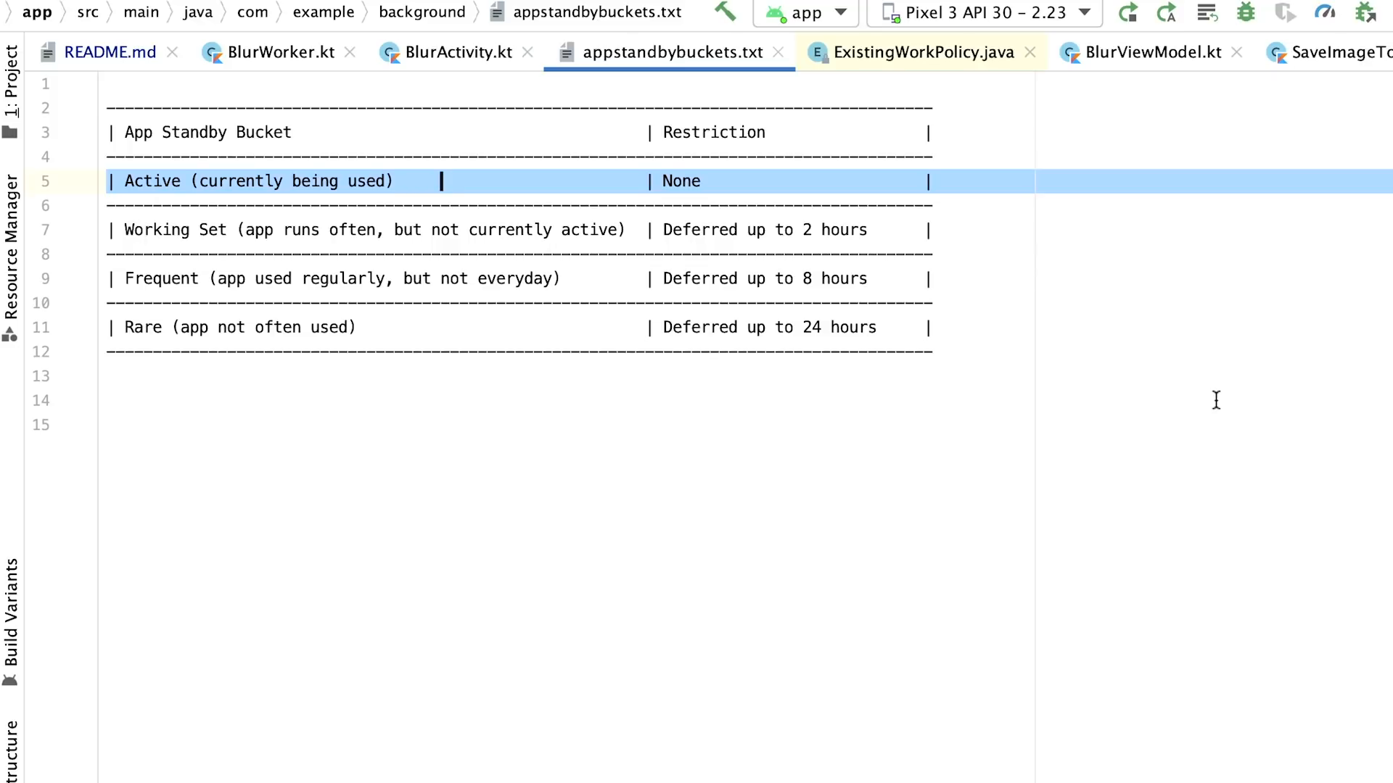
mouse_move(957, 346)
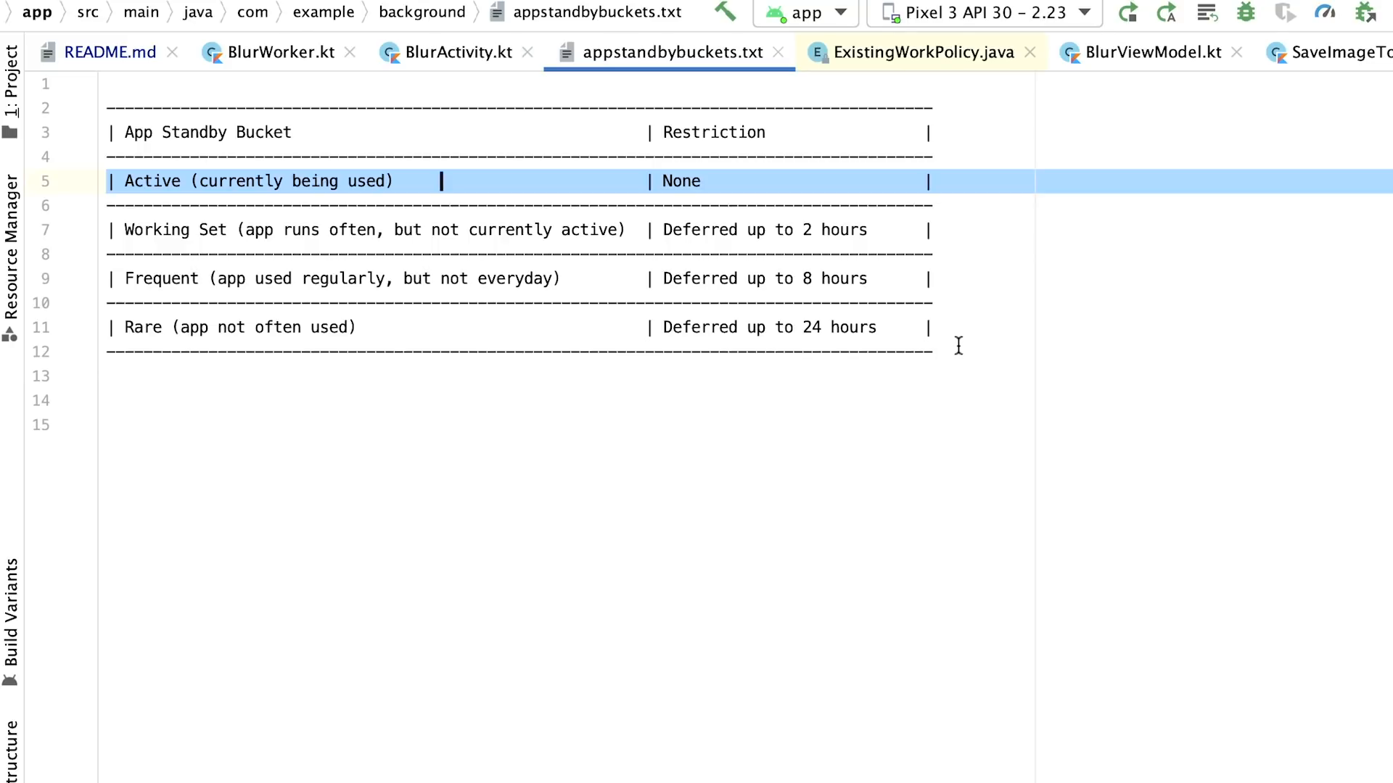